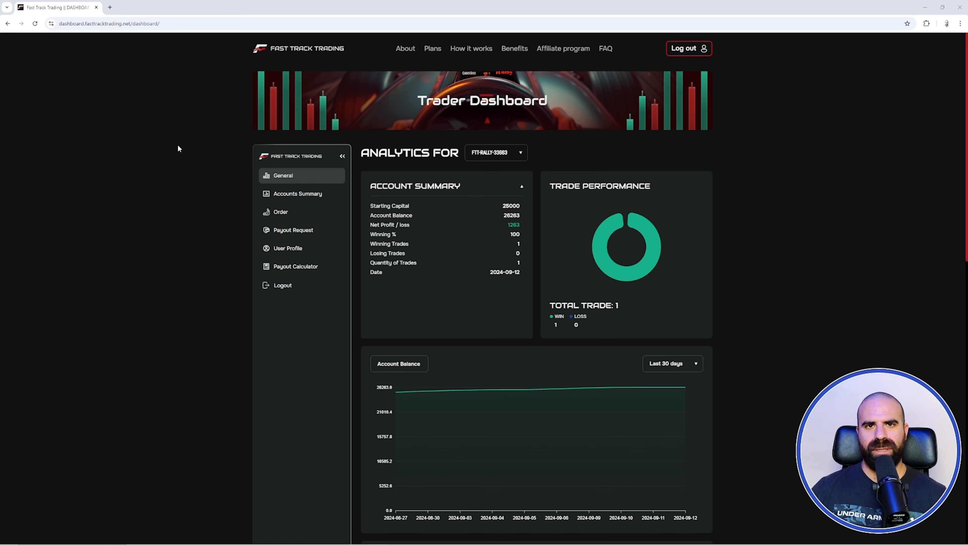
mouse_move(177, 154)
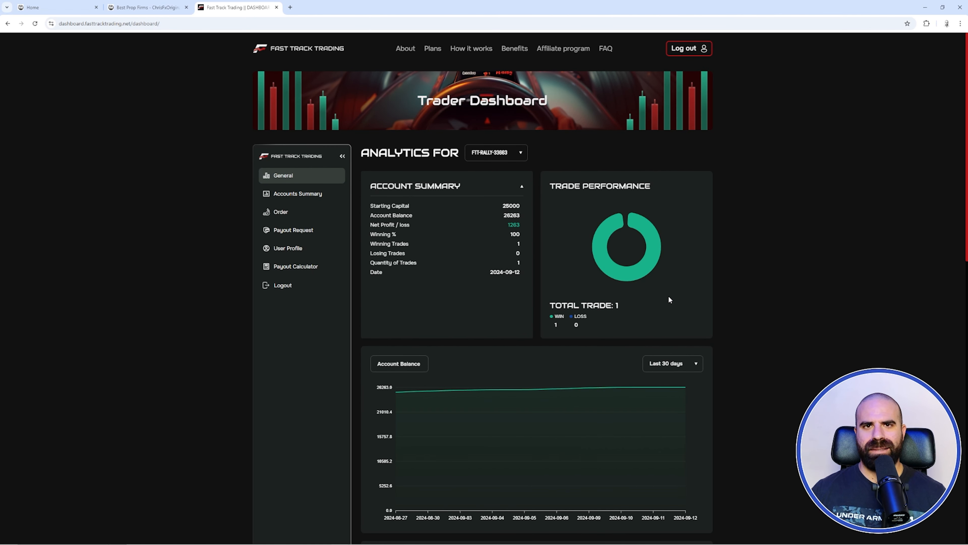
Move through account rows in the Trader Dashboard grid, ending on the first account (26,263.50 balance).
scroll(down, 3)
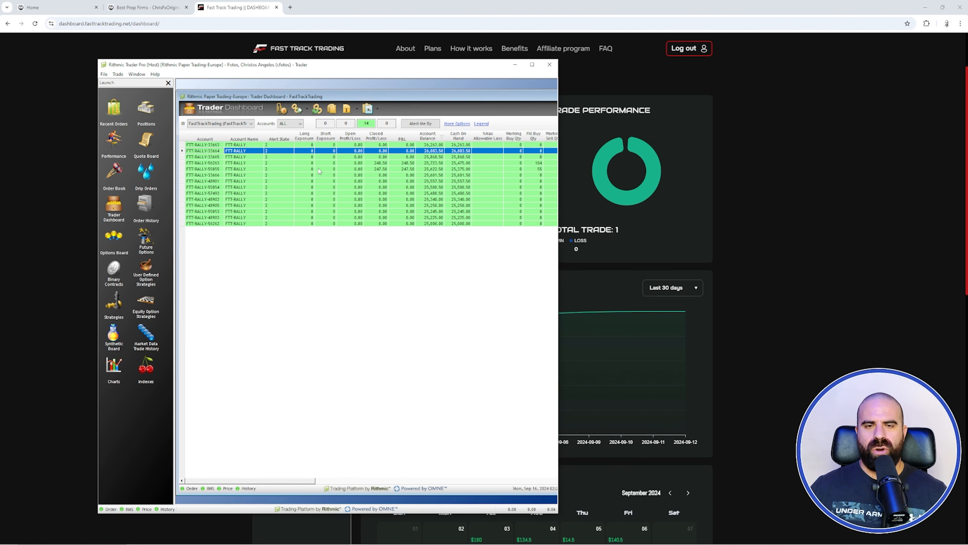
mouse_move(388, 261)
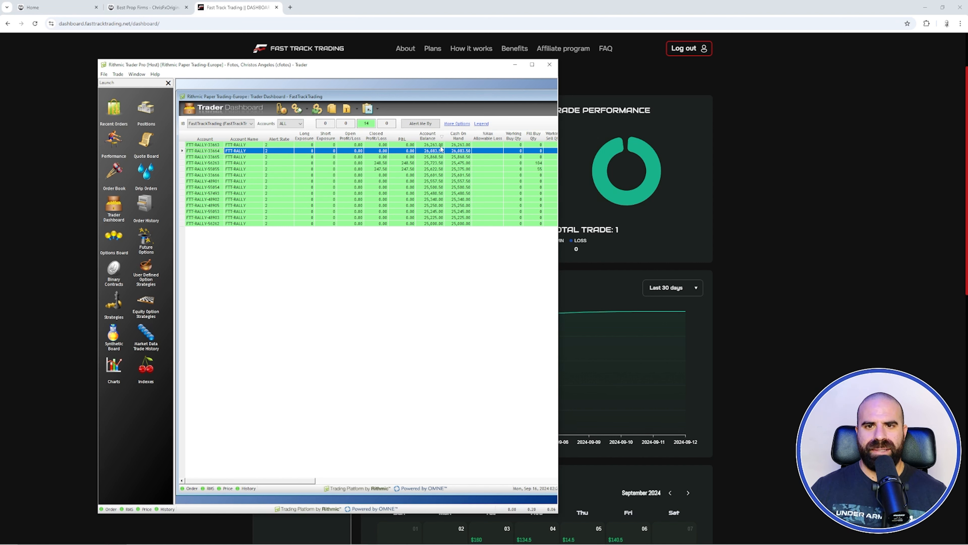
click(232, 156)
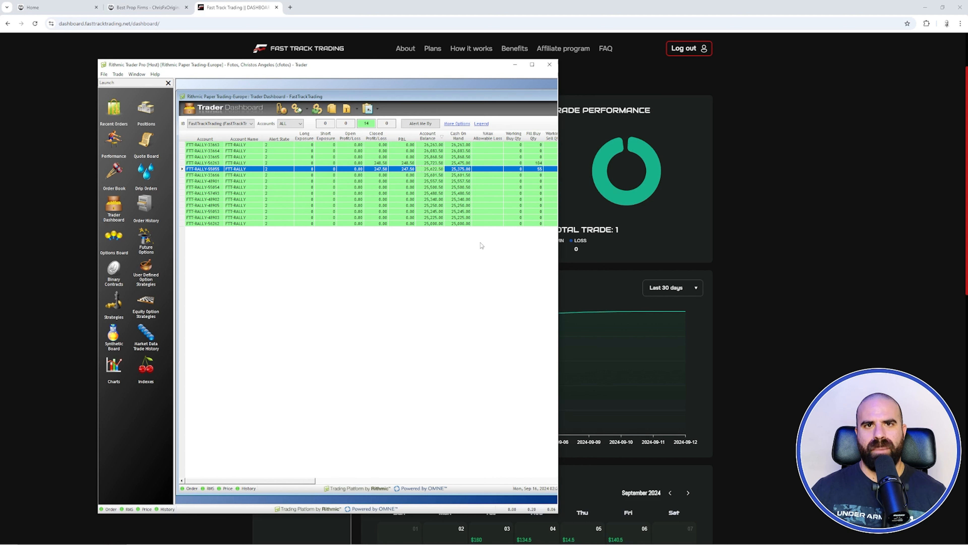
mouse_move(437, 214)
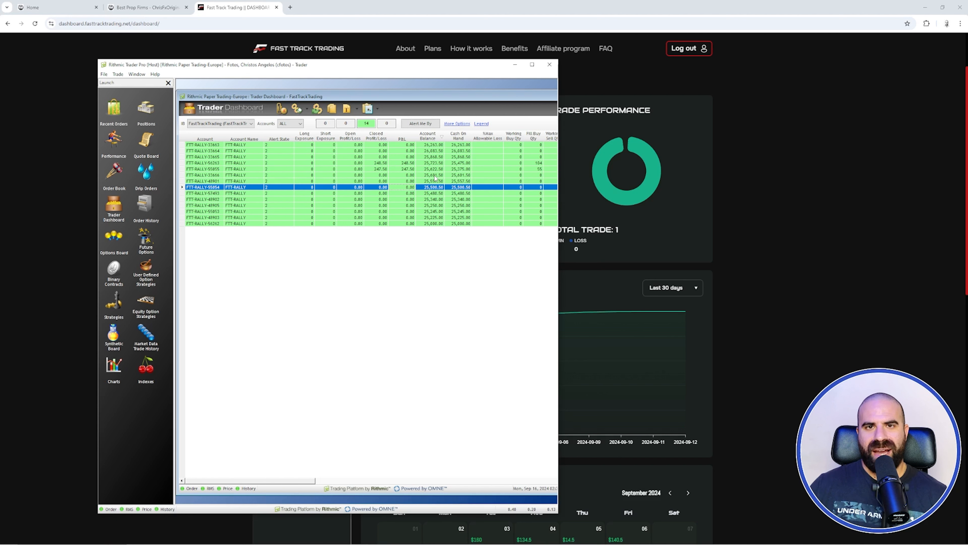
mouse_move(421, 237)
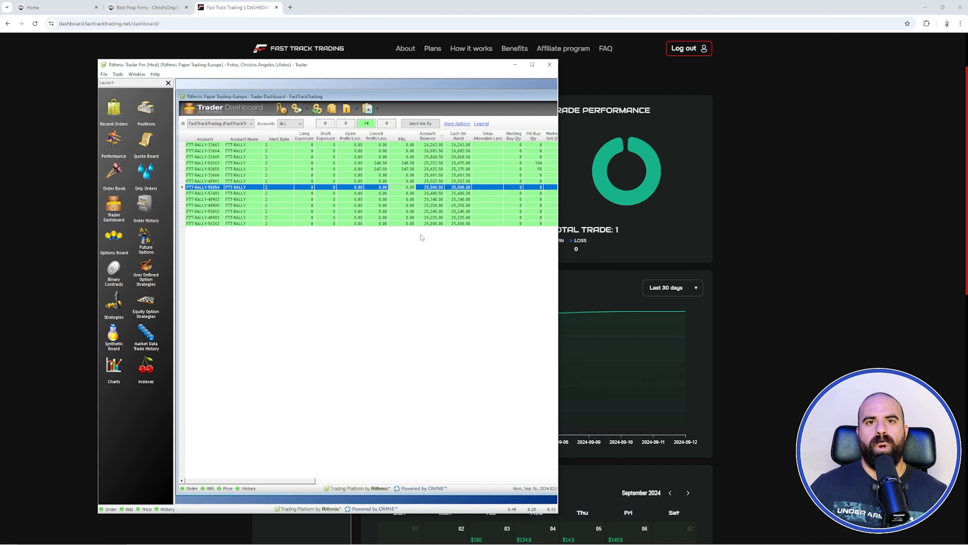
mouse_move(408, 224)
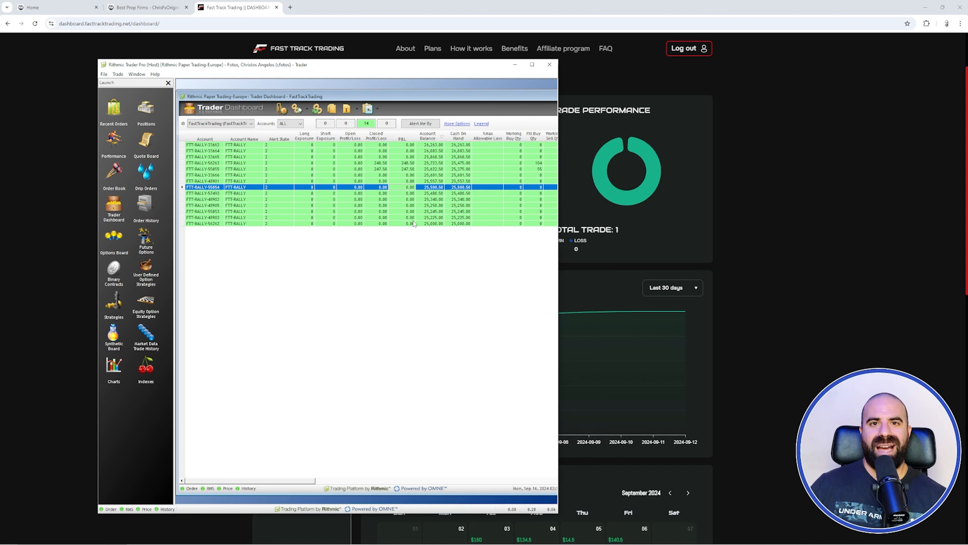
mouse_move(488, 228)
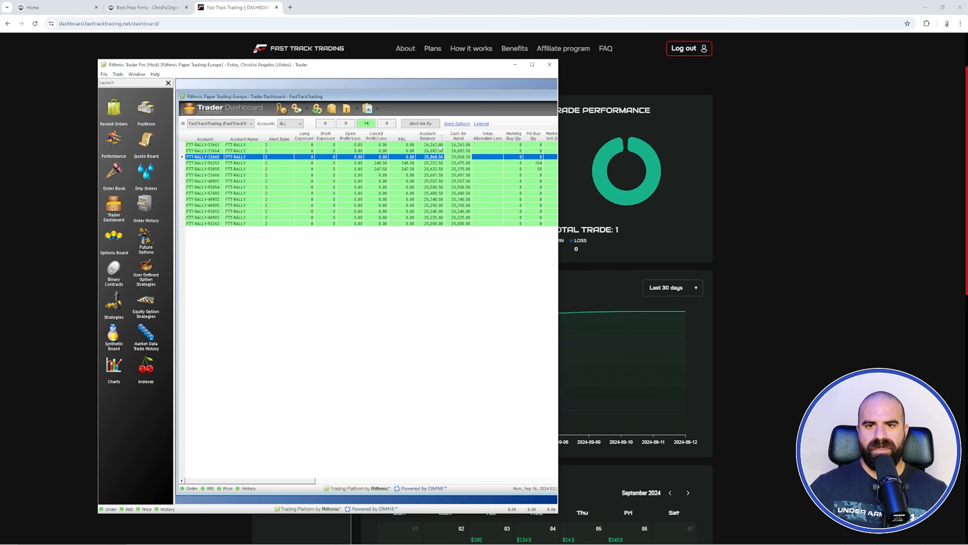
click(204, 144)
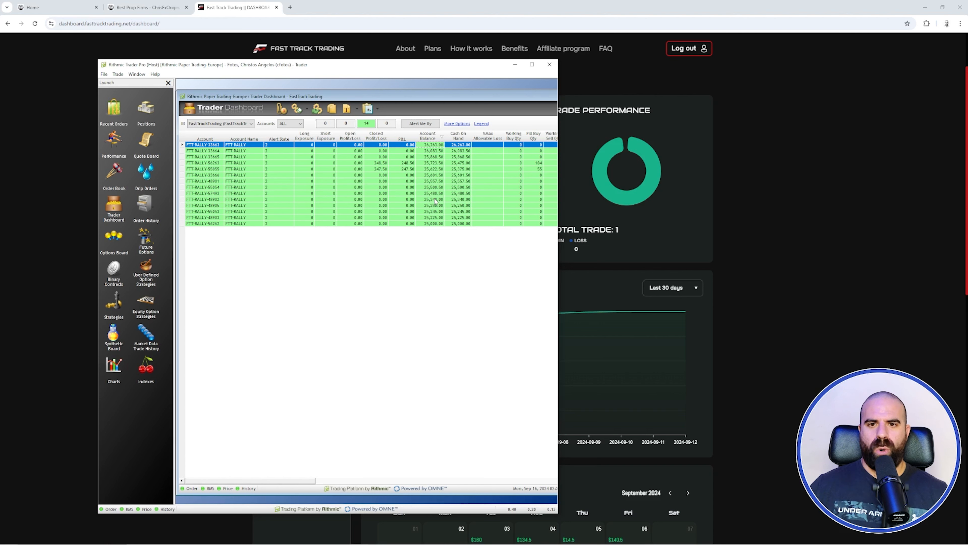
mouse_move(414, 211)
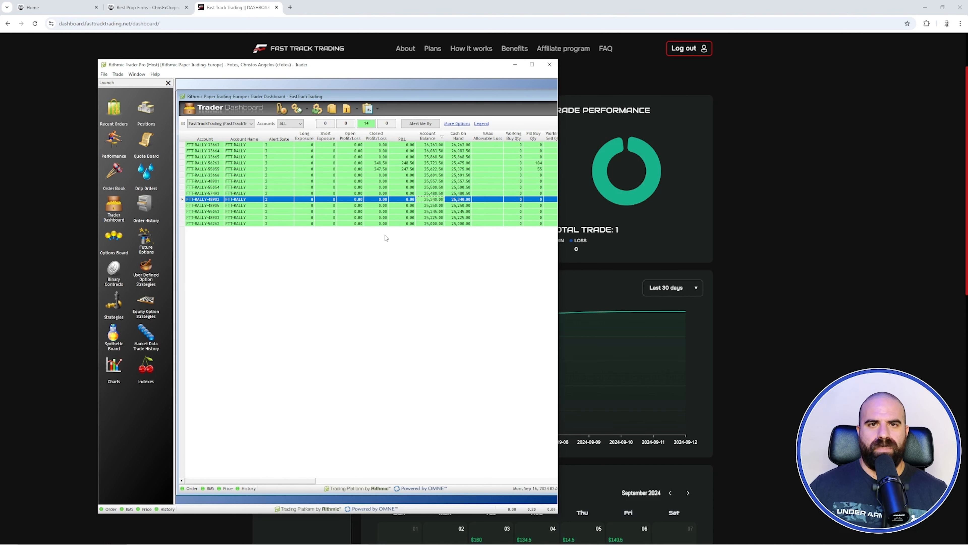
mouse_move(479, 173)
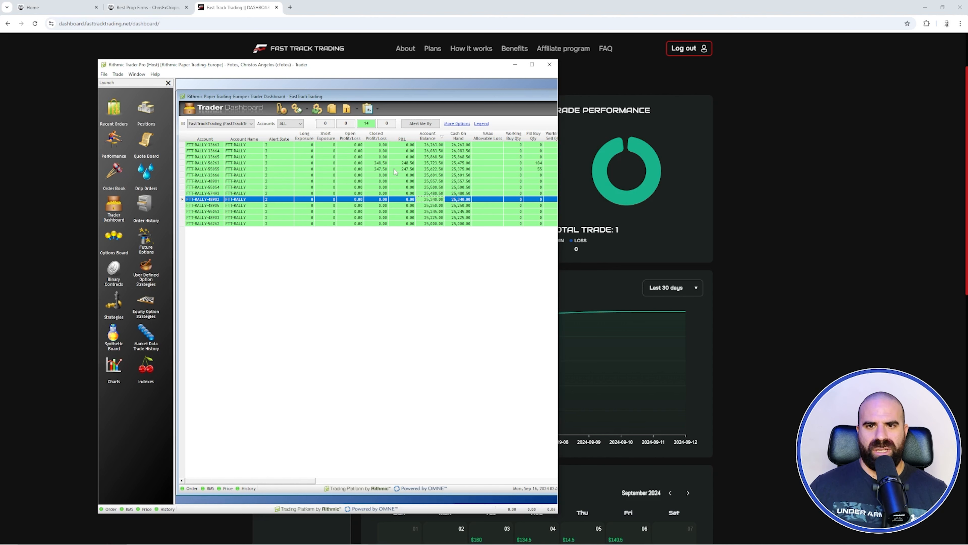
click(204, 144)
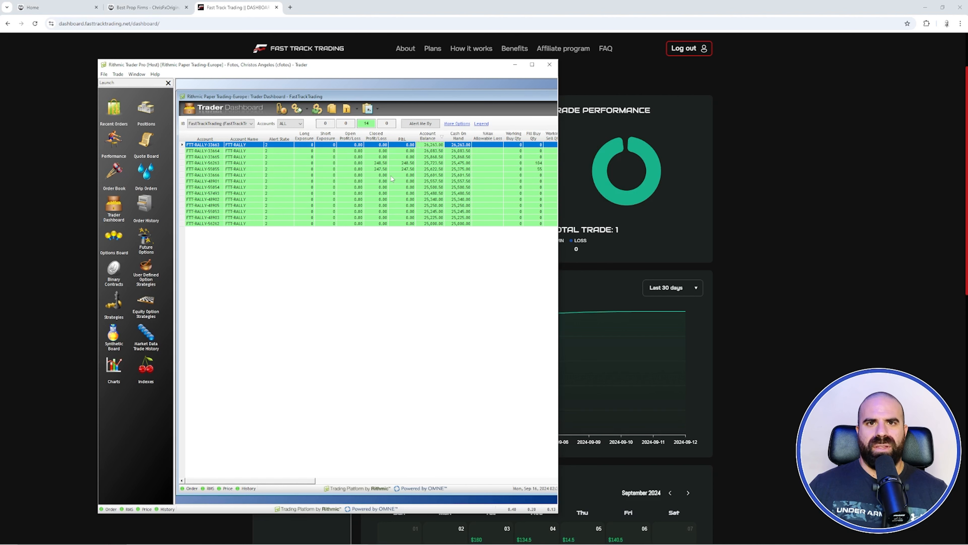
mouse_move(404, 170)
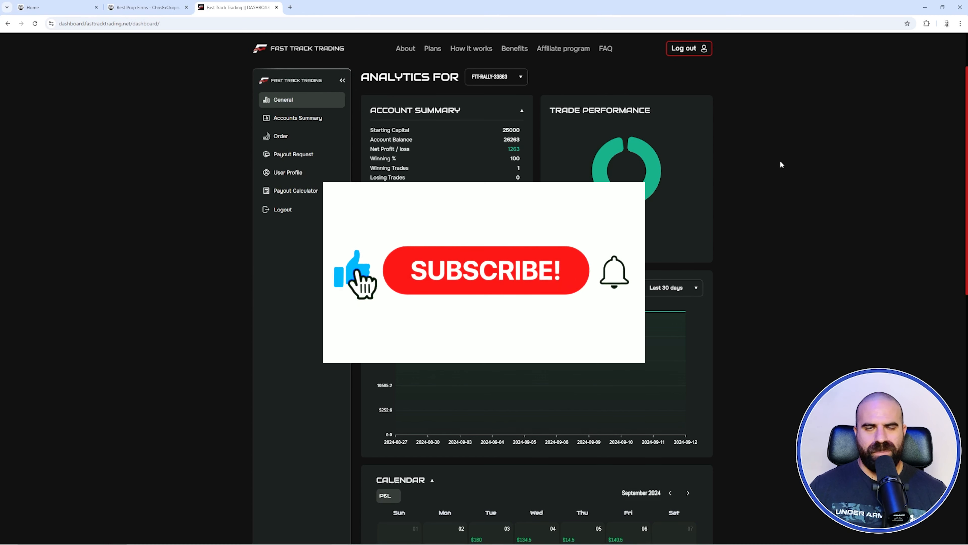
click(484, 275)
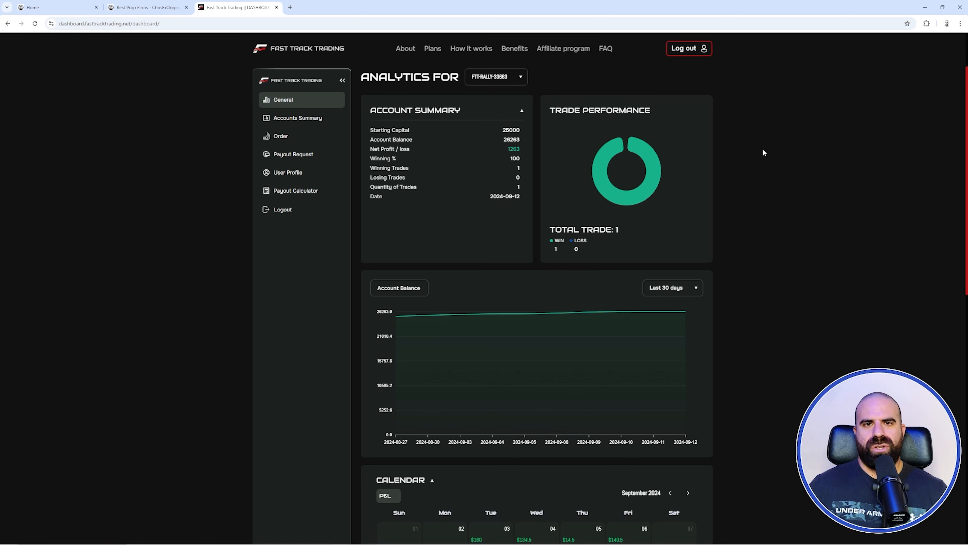
mouse_move(796, 165)
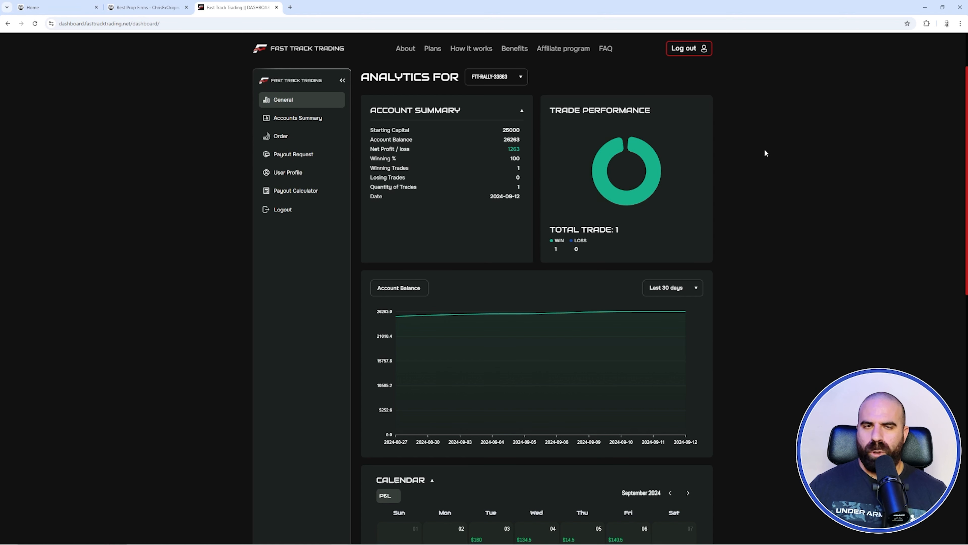
mouse_move(767, 145)
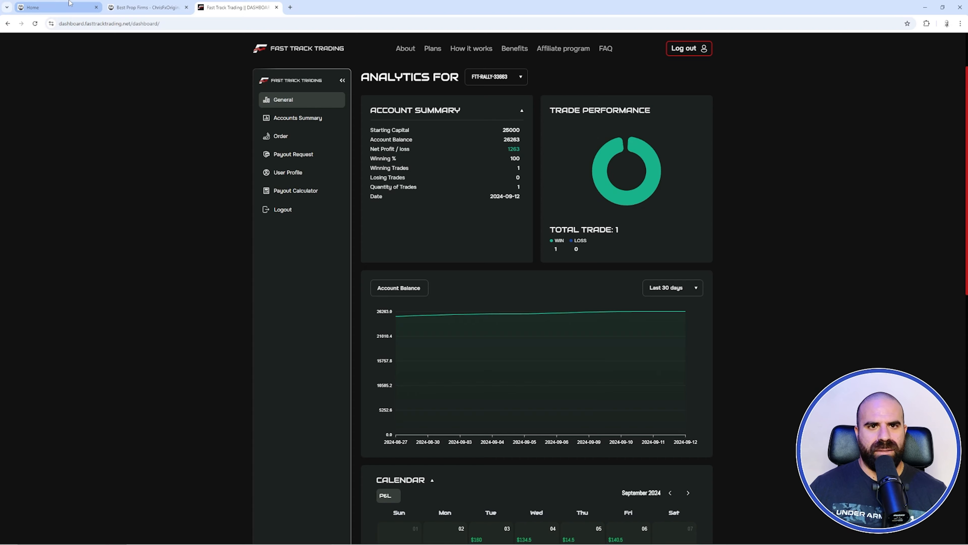
From the ChrisFX home tab open fasttracktrading.net/#plans in a new tab, then return to the dashboard tab.
click(32, 7)
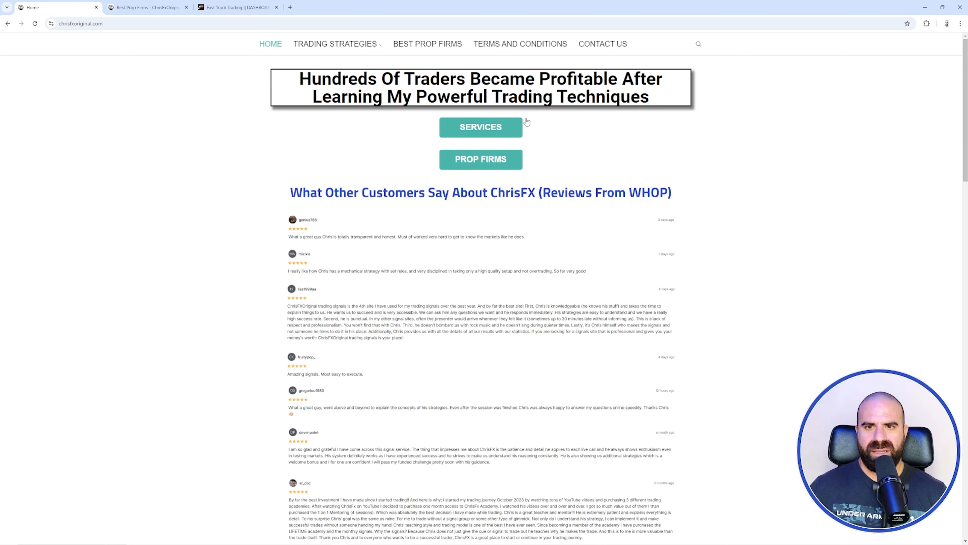
click(78, 24)
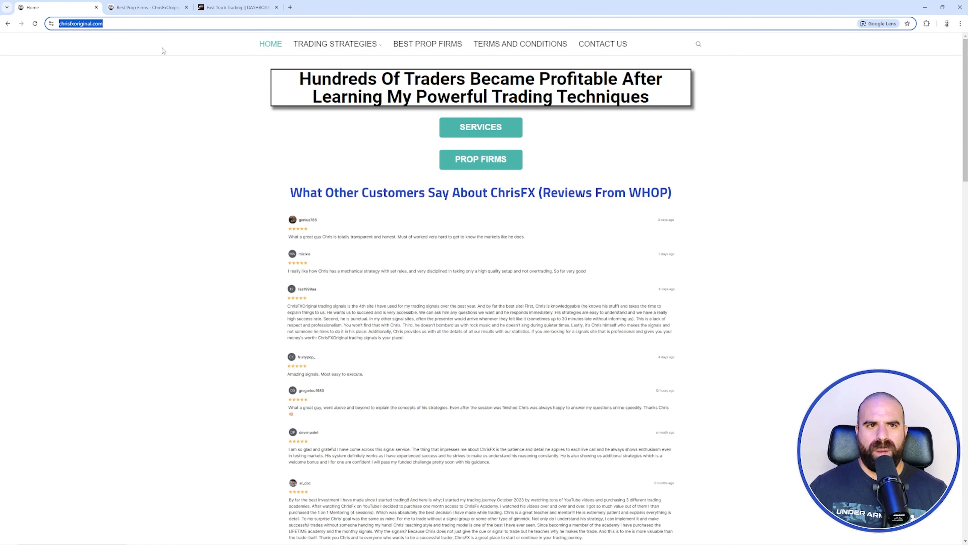
click(428, 43)
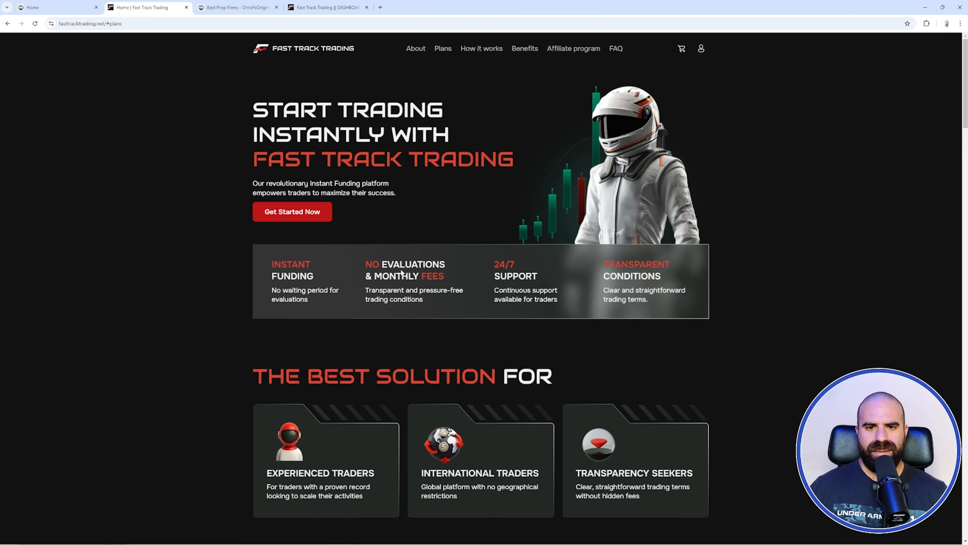
scroll(down, 3)
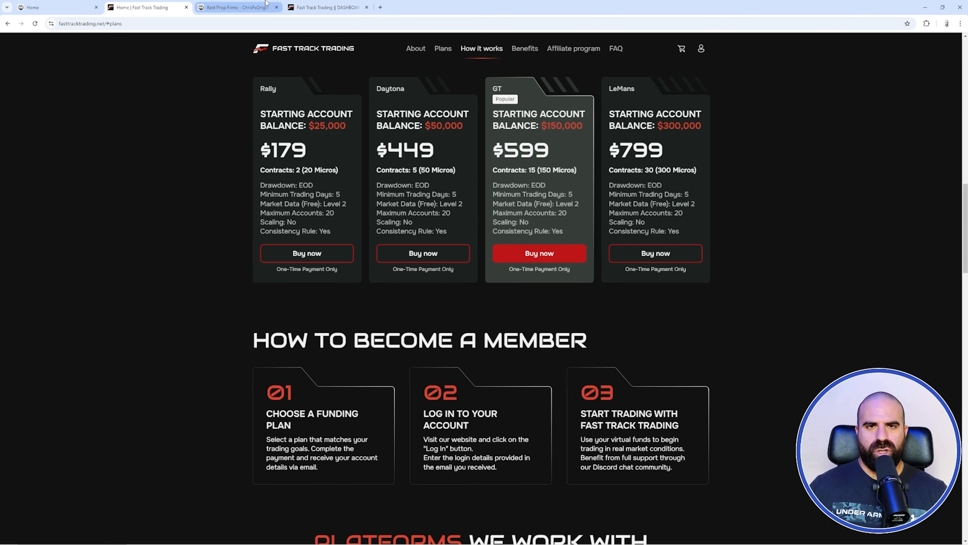
click(326, 8)
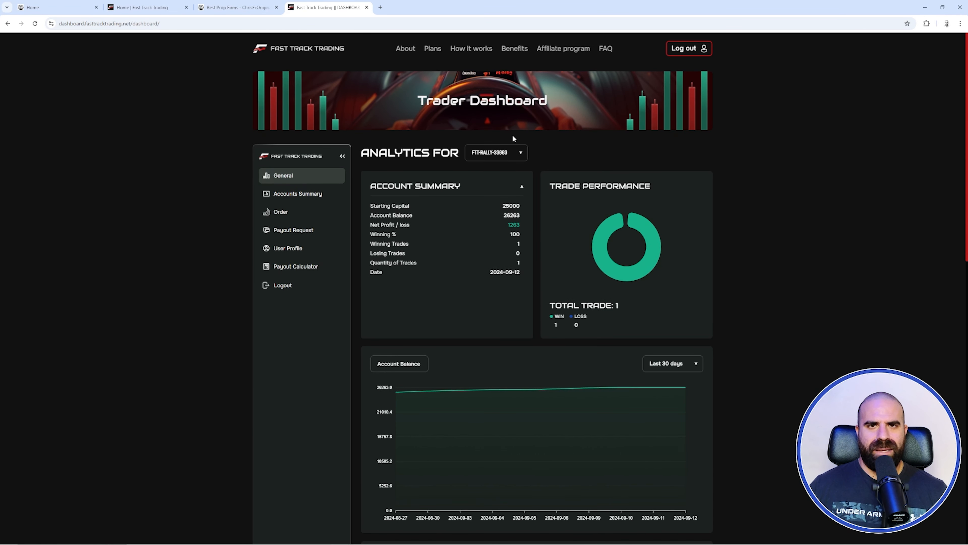
mouse_move(845, 189)
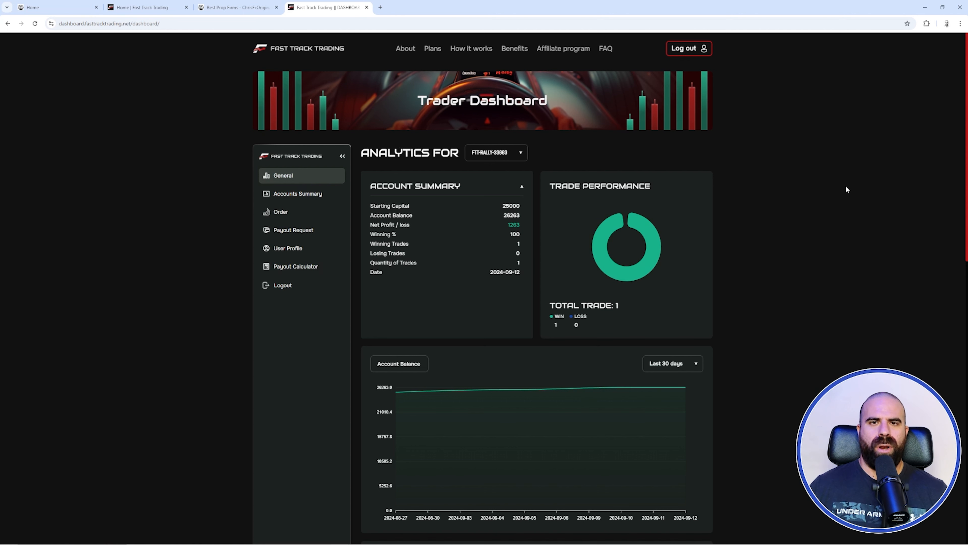
mouse_move(779, 133)
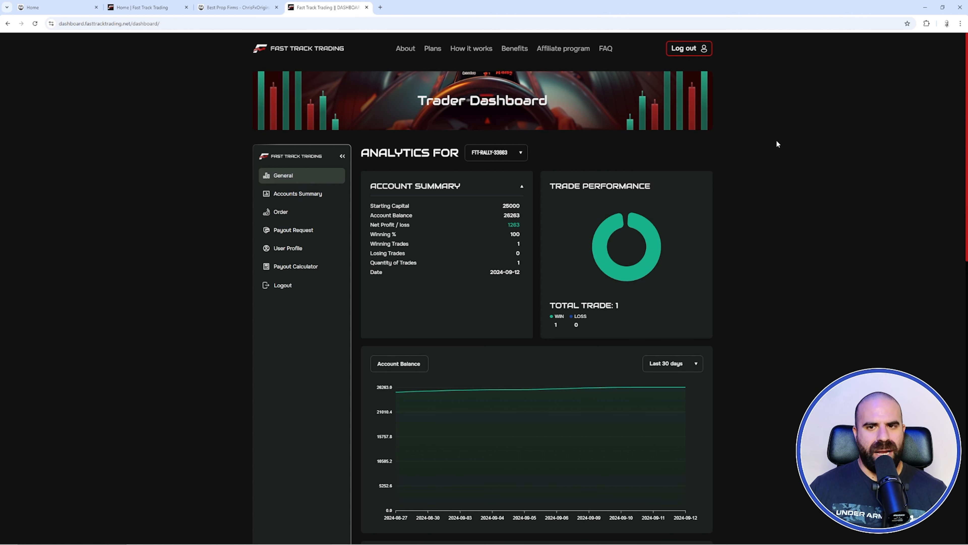
mouse_move(751, 121)
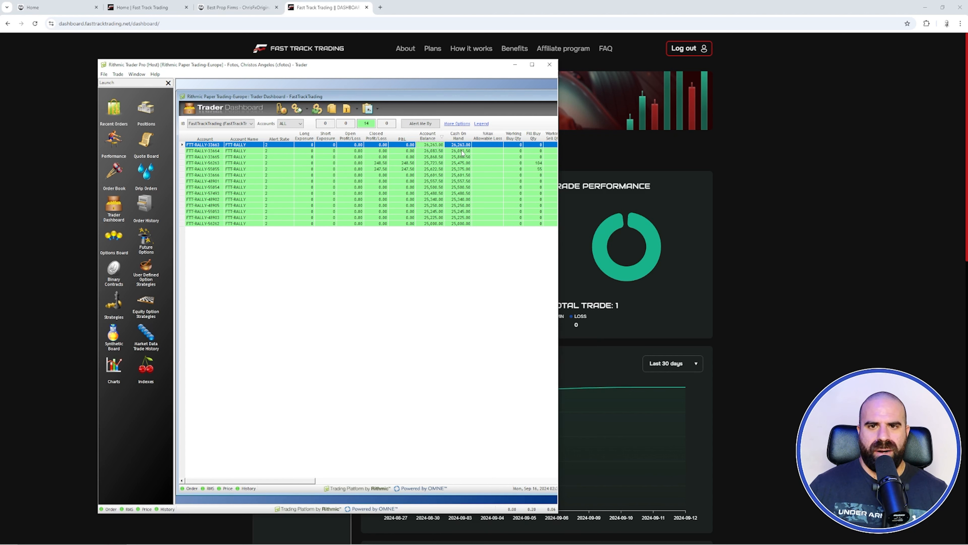
mouse_move(442, 156)
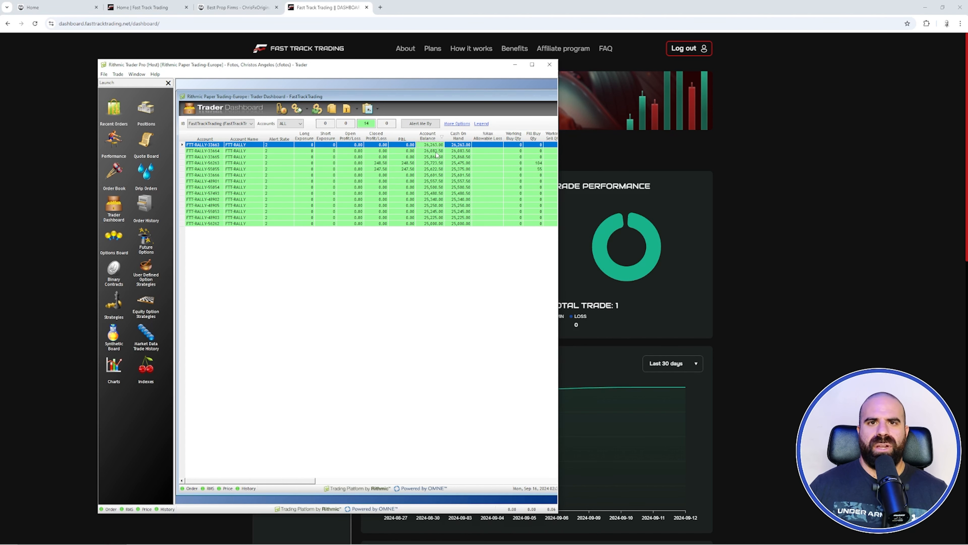
Minimize the Rithmic Trader Pro window, leaving the FTT-RALLY-33663 analytics on screen.
click(550, 64)
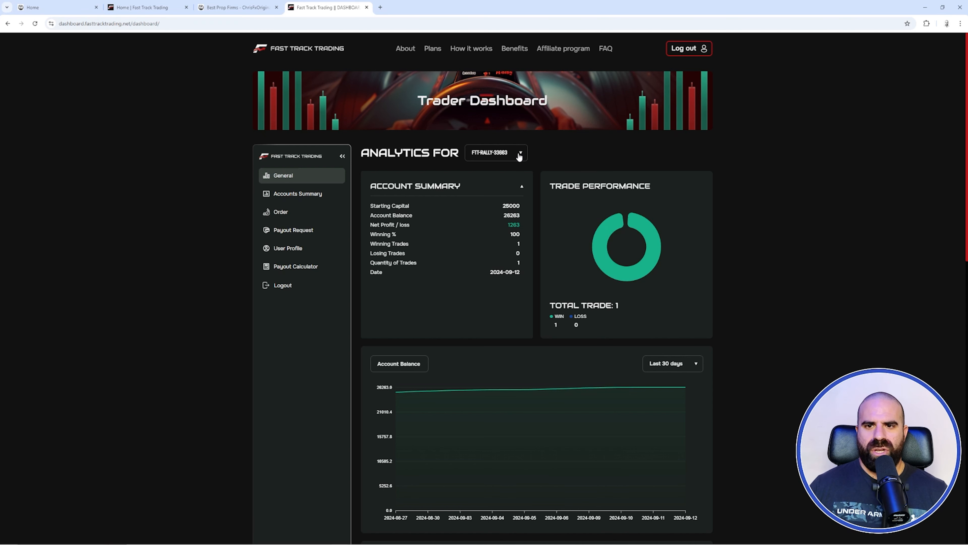
Switch the Analytics For dropdown through FTT-RALLY-33665 and FTT-RALLY-48902.
click(521, 154)
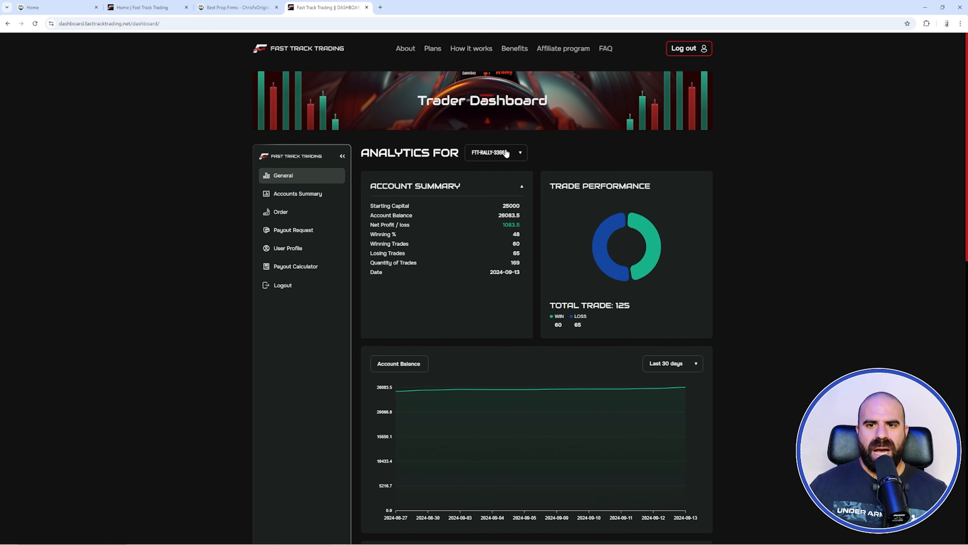
scroll(down, 3)
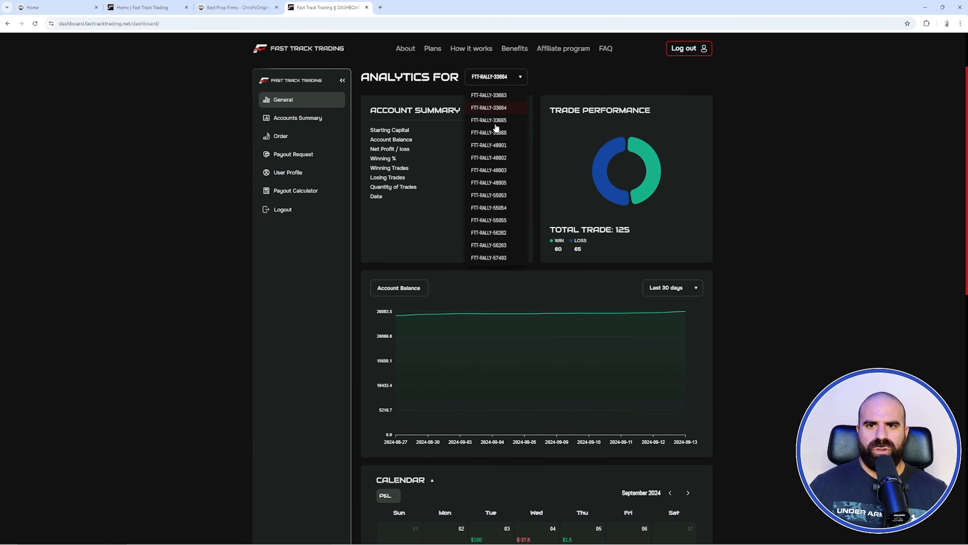
click(489, 120)
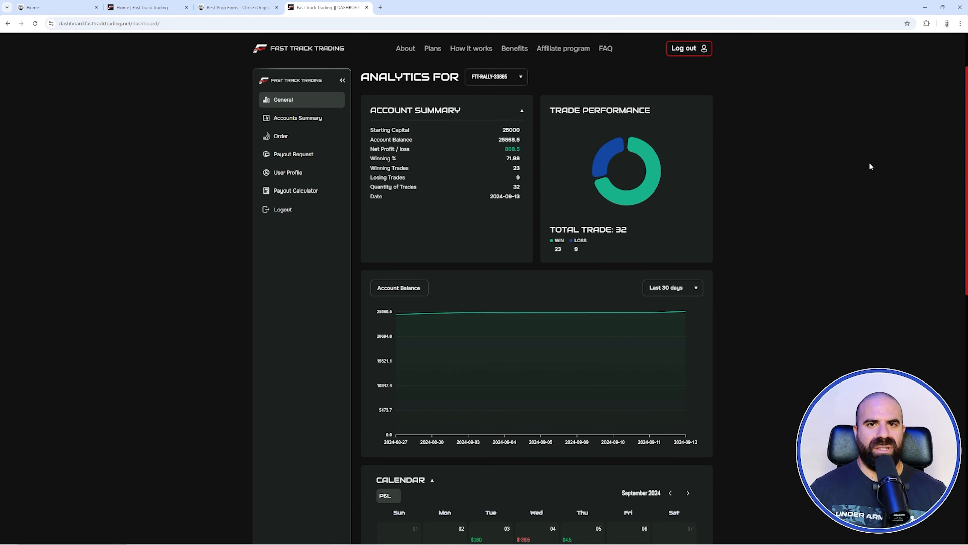
scroll(down, 3)
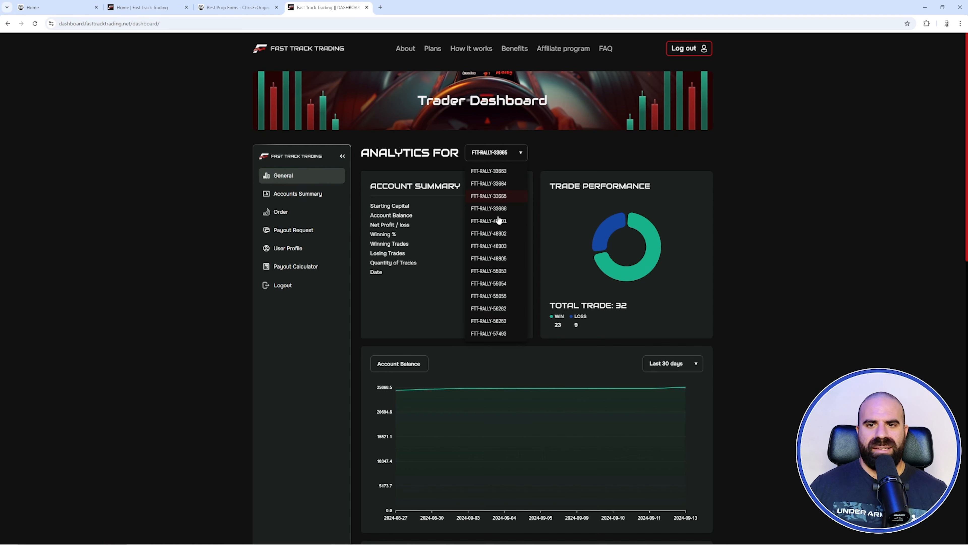
click(489, 208)
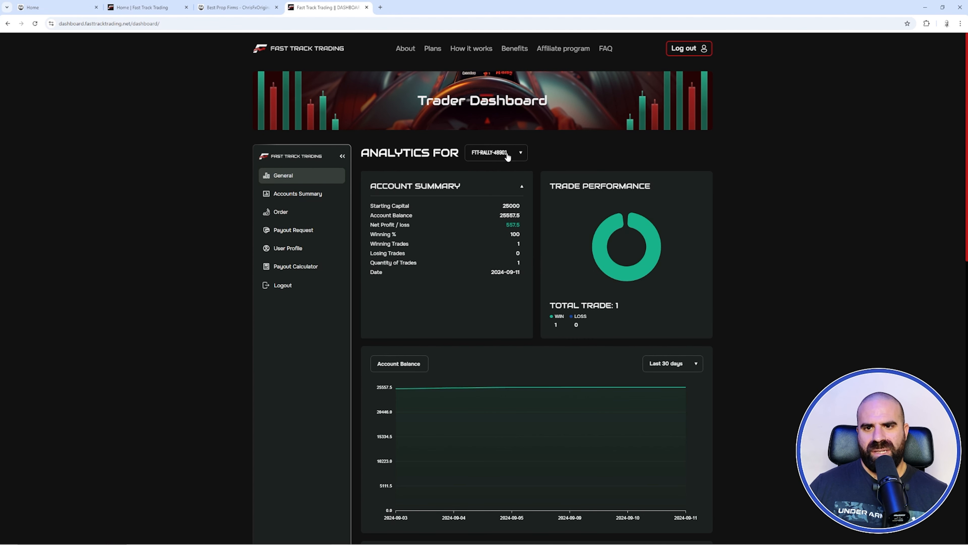
click(509, 155)
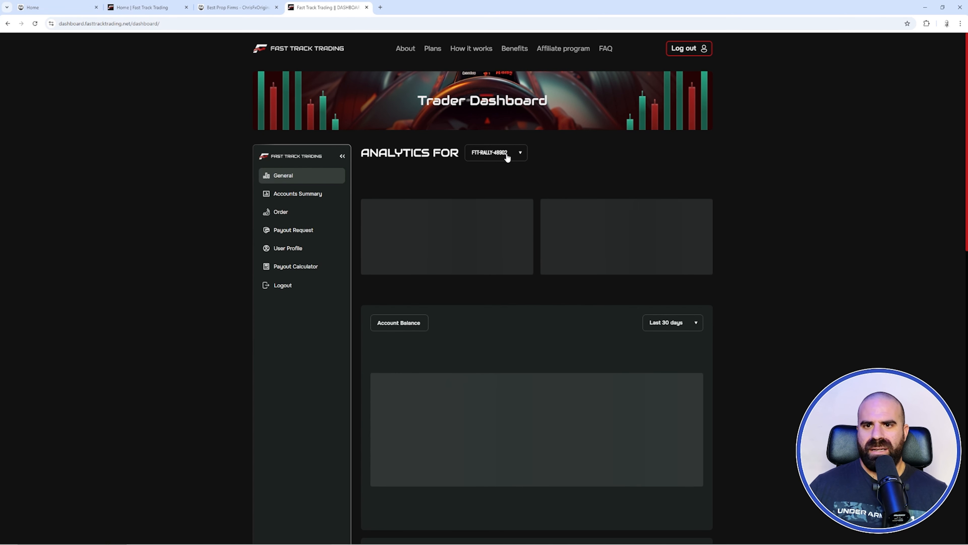
Settle on FTT-RALLY-33663 analytics and visit the ChrisFXOriginal Whop tab before returning to the dashboard.
click(508, 152)
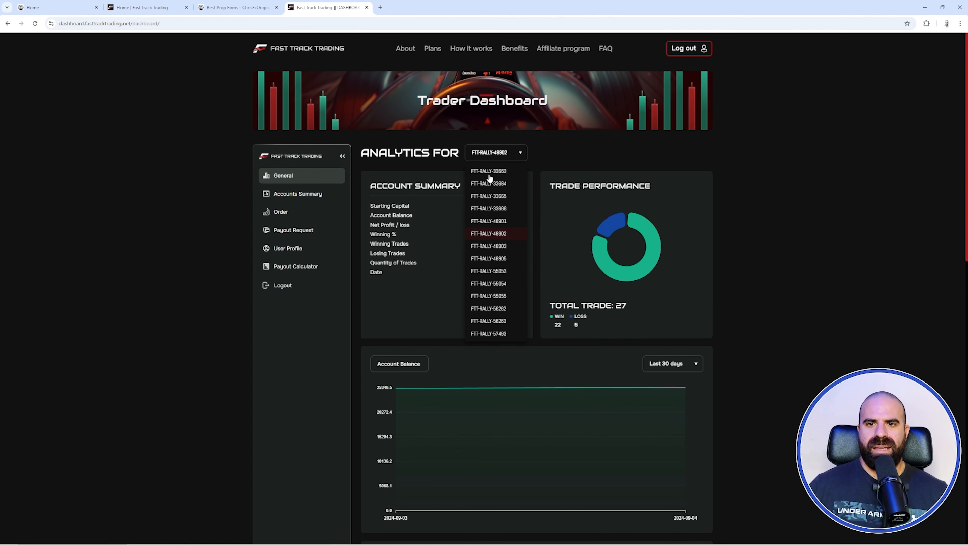
click(489, 171)
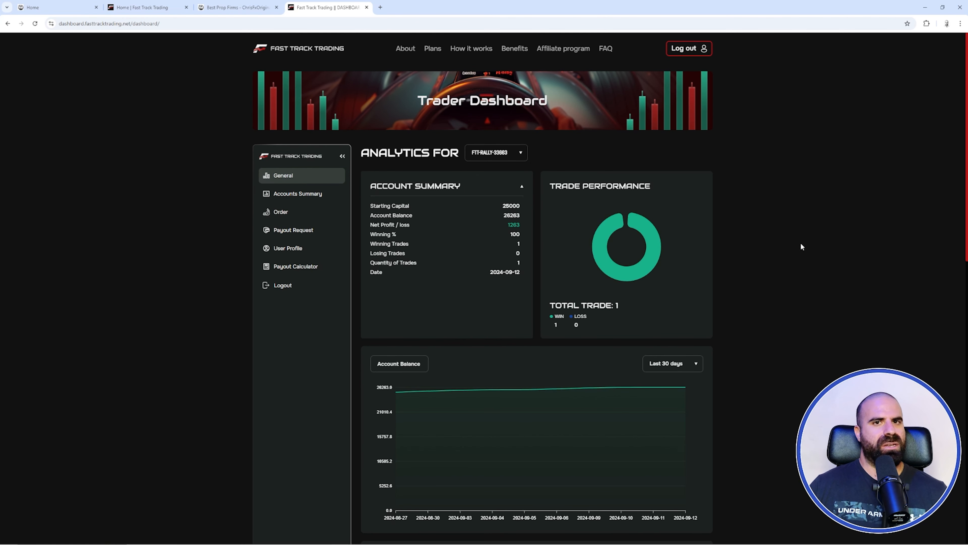
mouse_move(794, 224)
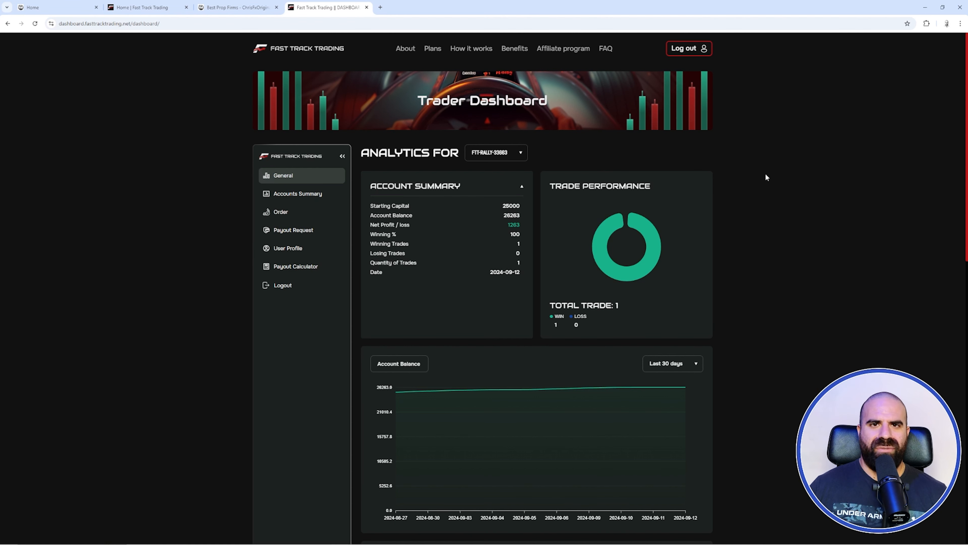
mouse_move(774, 140)
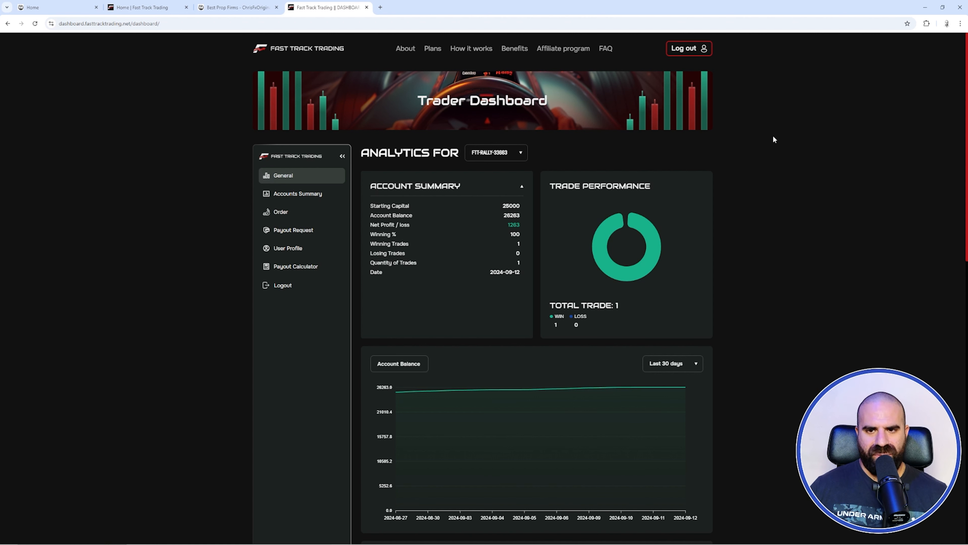
mouse_move(720, 155)
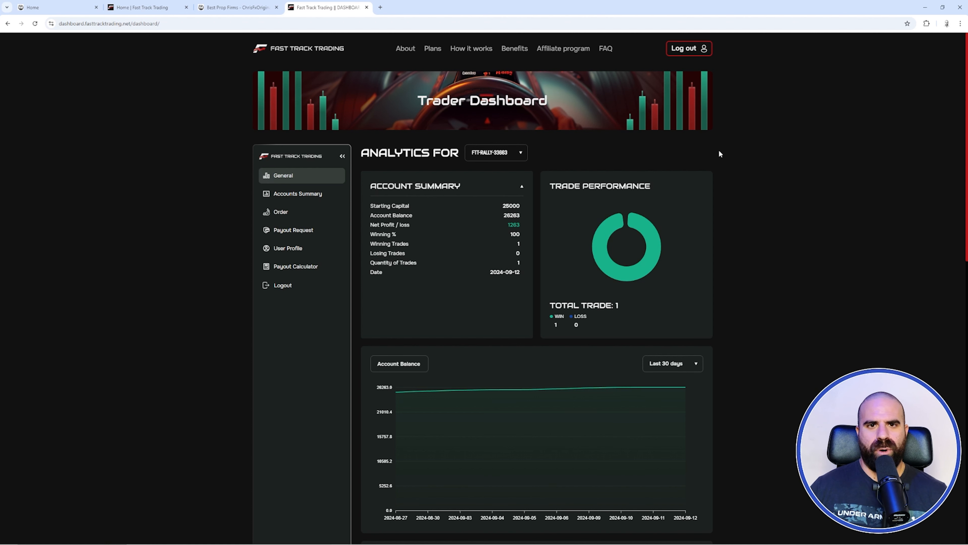
mouse_move(717, 149)
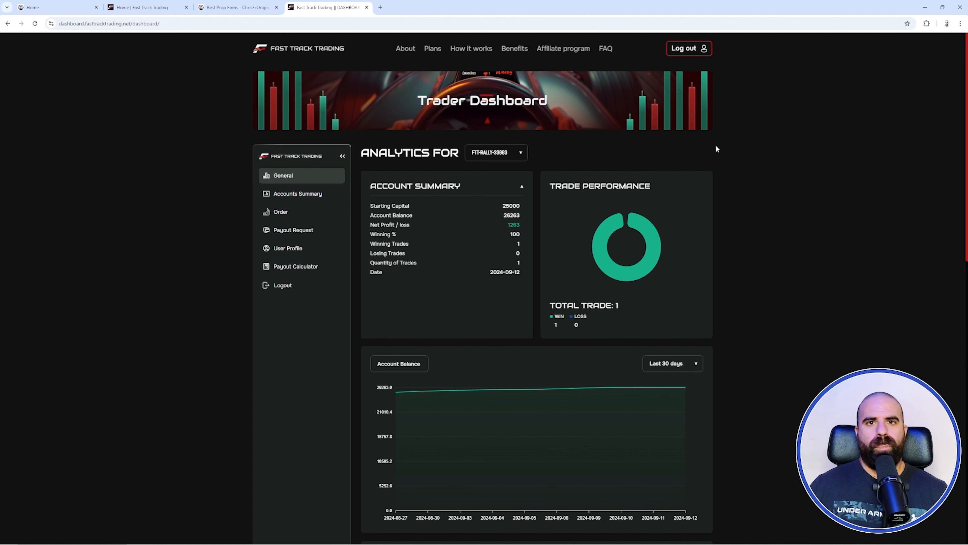
mouse_move(740, 133)
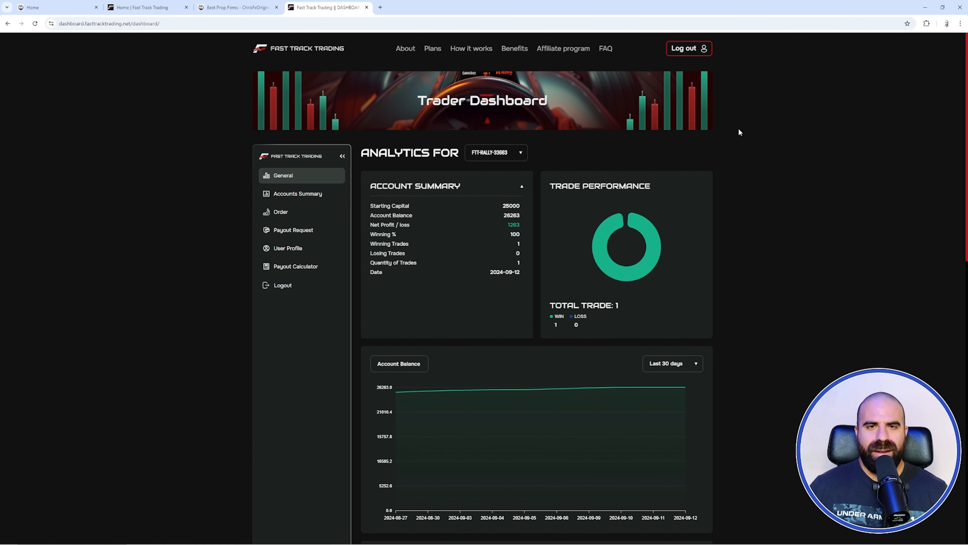
mouse_move(800, 141)
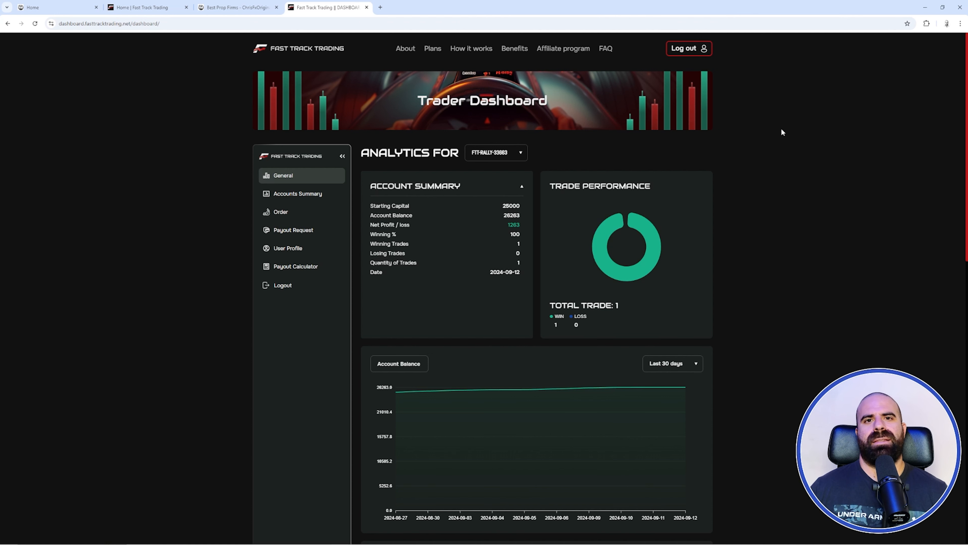
mouse_move(764, 158)
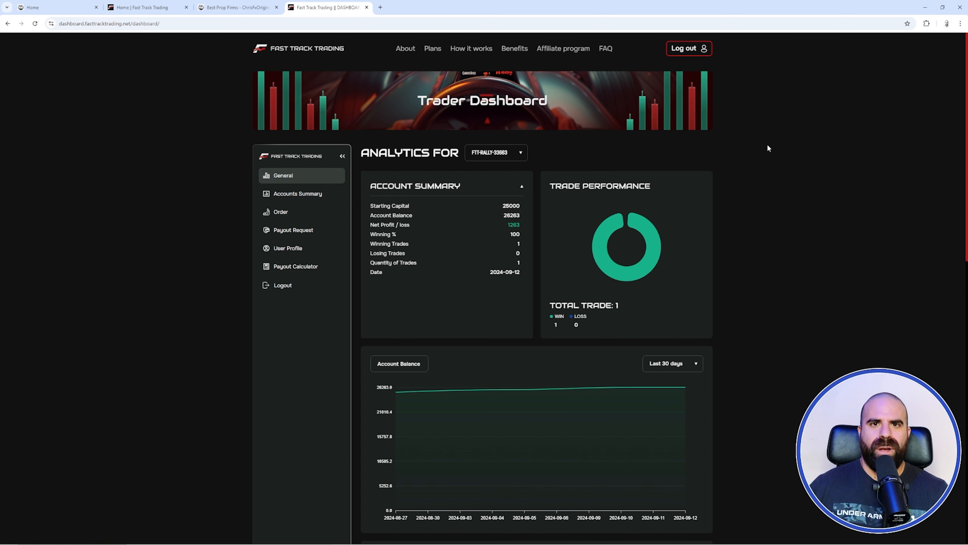
mouse_move(646, 186)
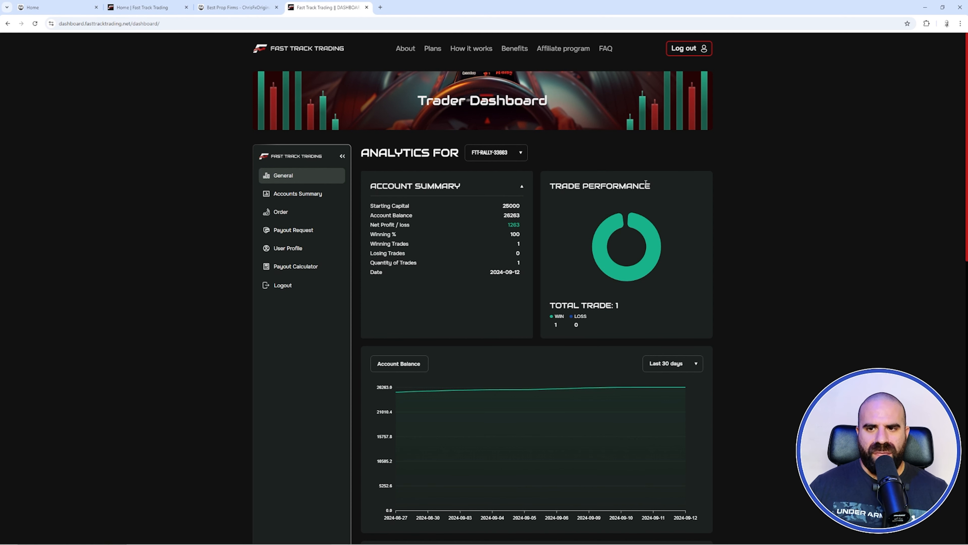
mouse_move(773, 181)
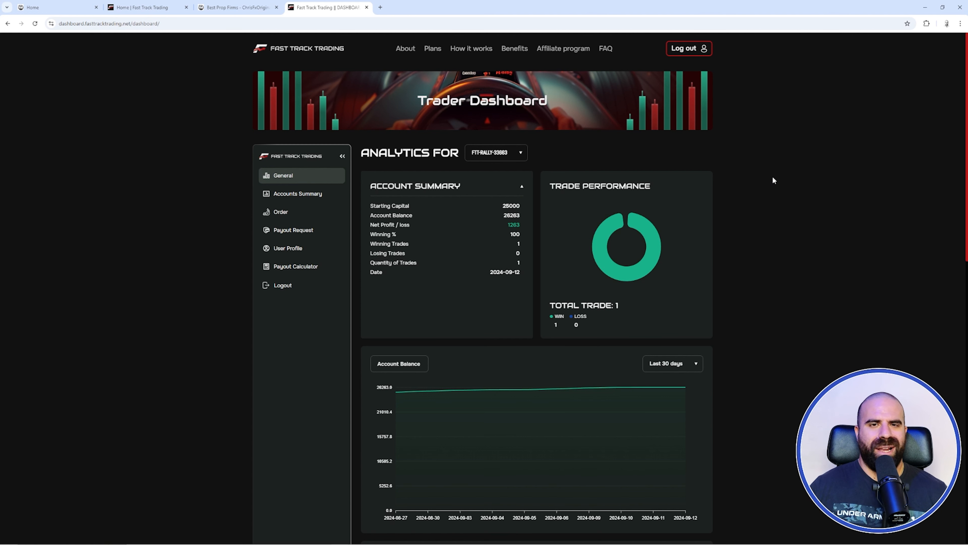
mouse_move(765, 182)
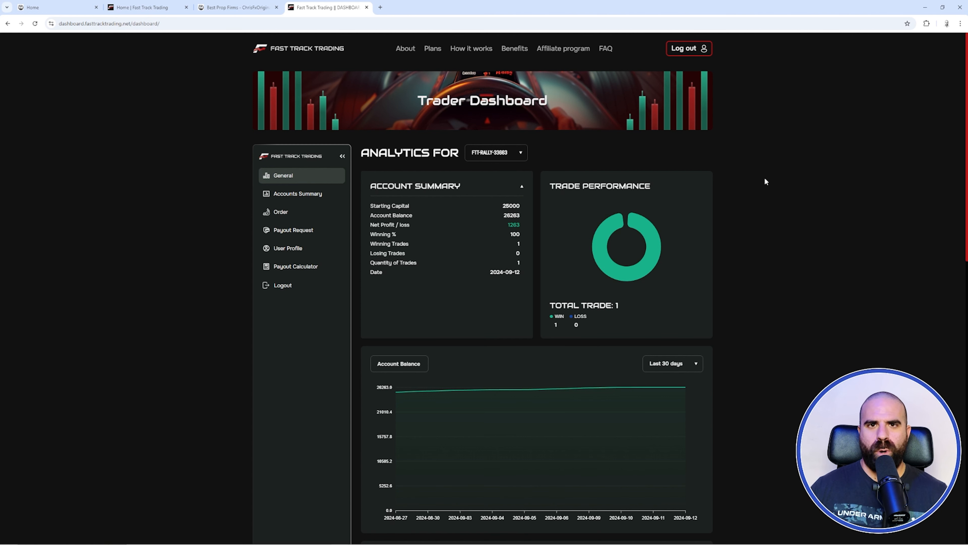
mouse_move(784, 184)
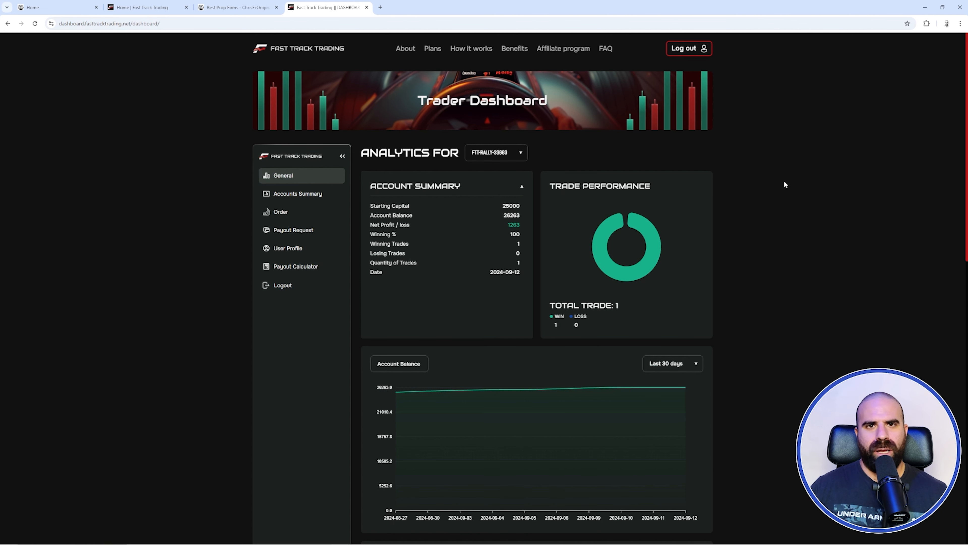
mouse_move(200, 97)
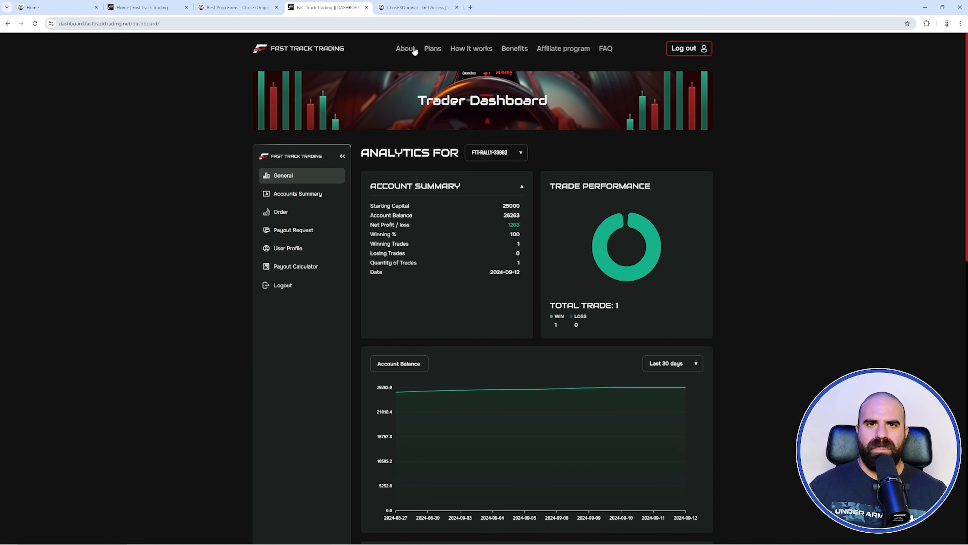
click(414, 8)
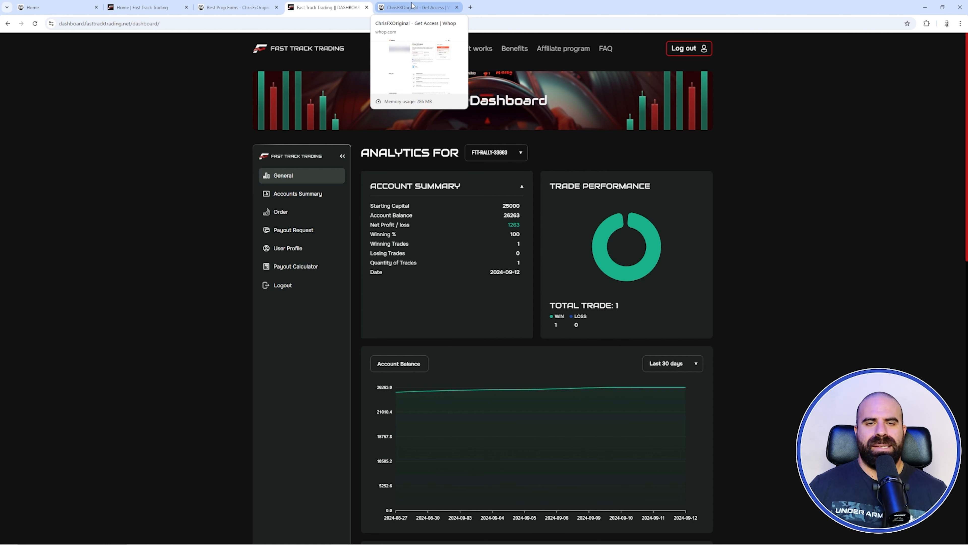
click(329, 7)
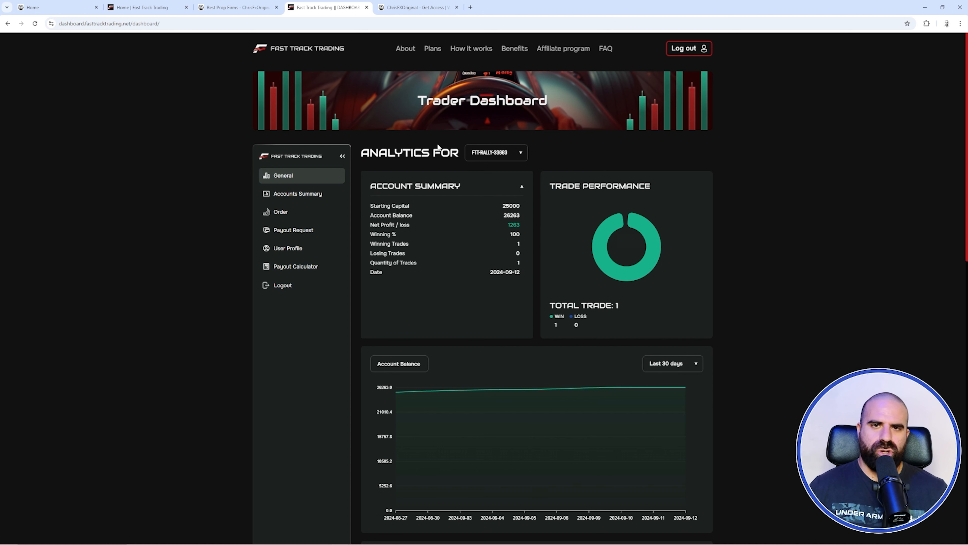
mouse_move(421, 8)
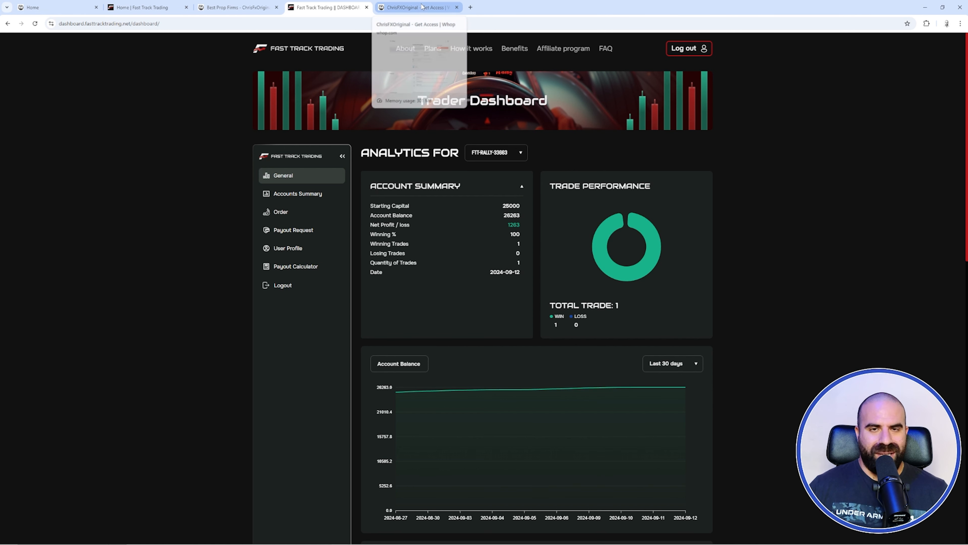
Bring the ChrisFXOriginal Whop store page to the front, dismissing the Rithmic window after selecting FTT-RALLY-33663.
click(418, 7)
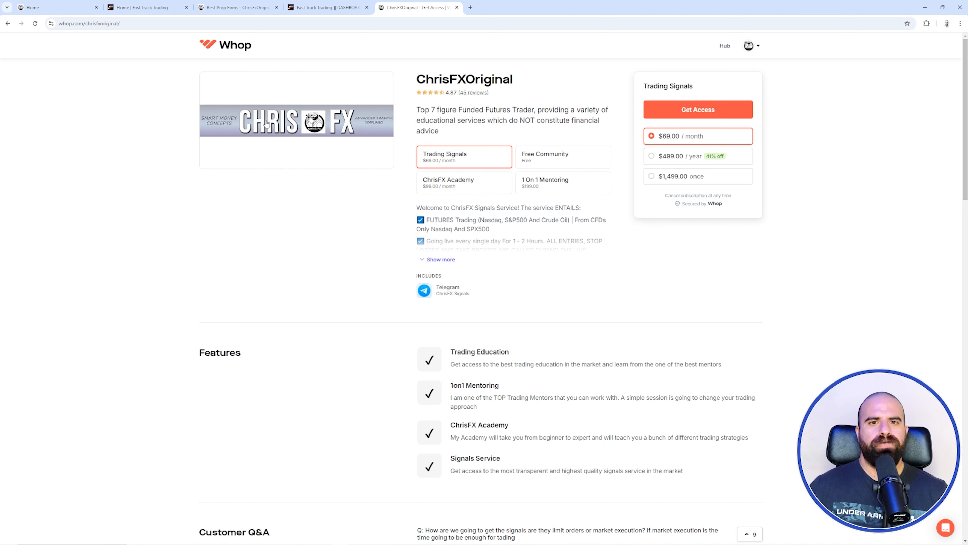
mouse_move(480, 155)
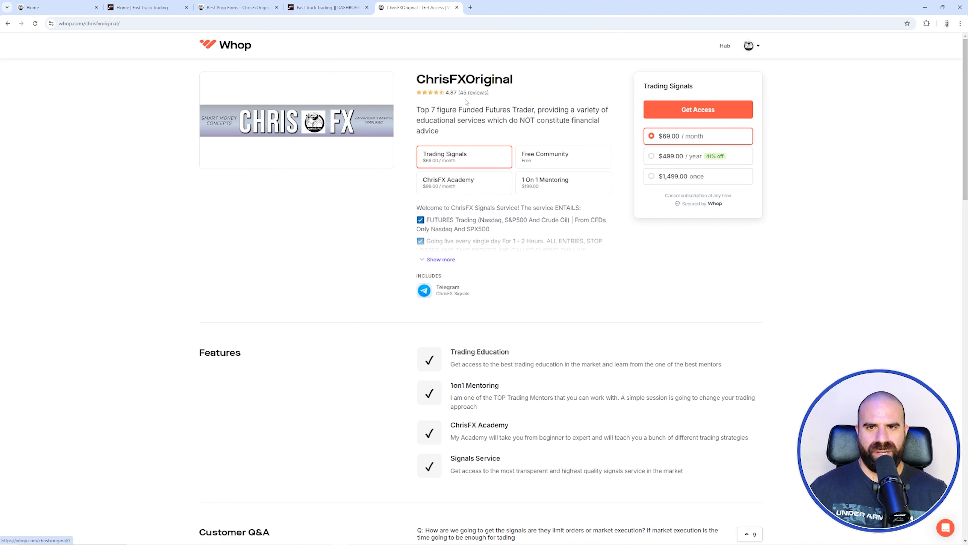
mouse_move(500, 193)
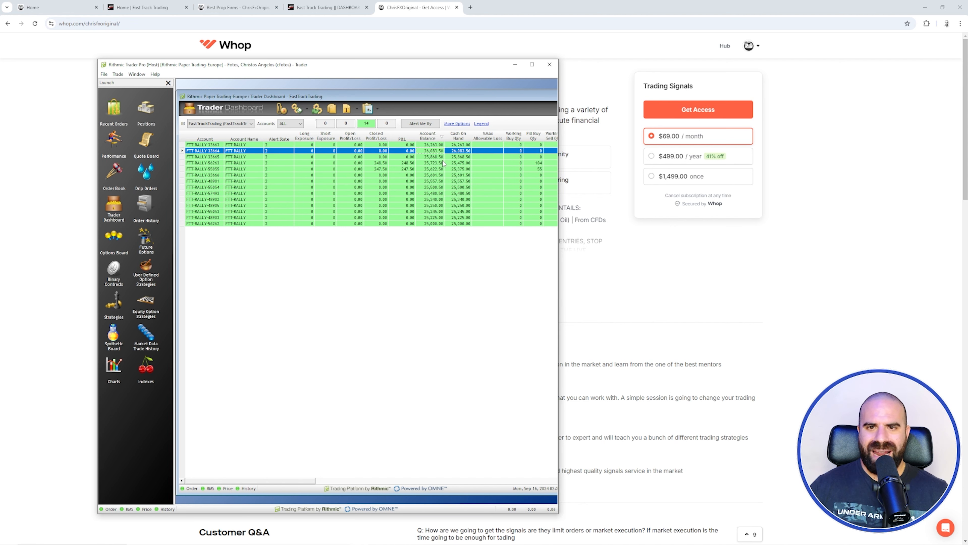
click(232, 181)
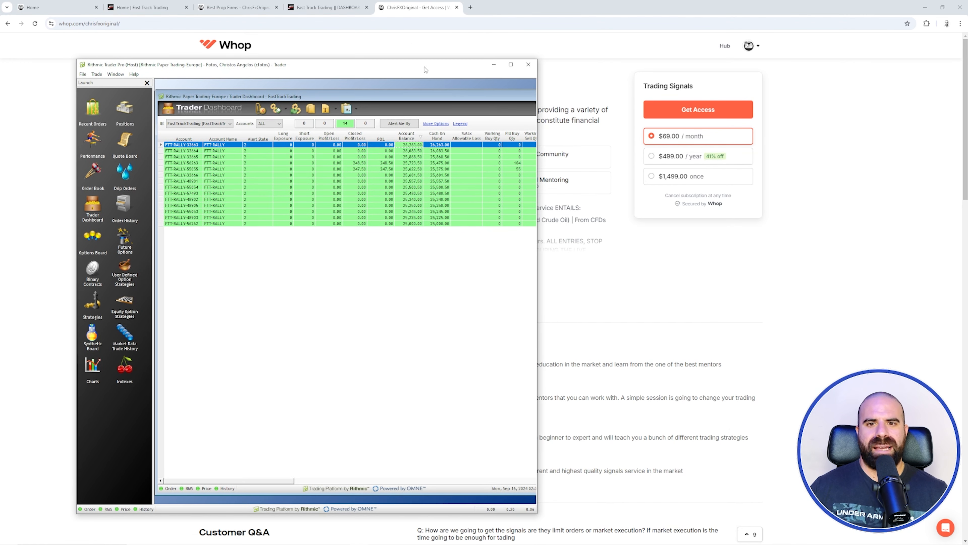
click(528, 65)
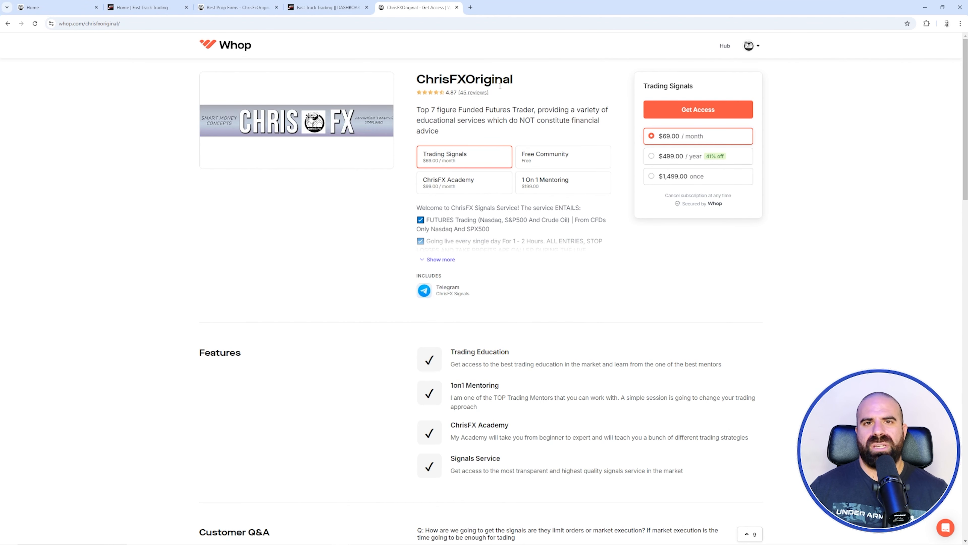
mouse_move(315, 244)
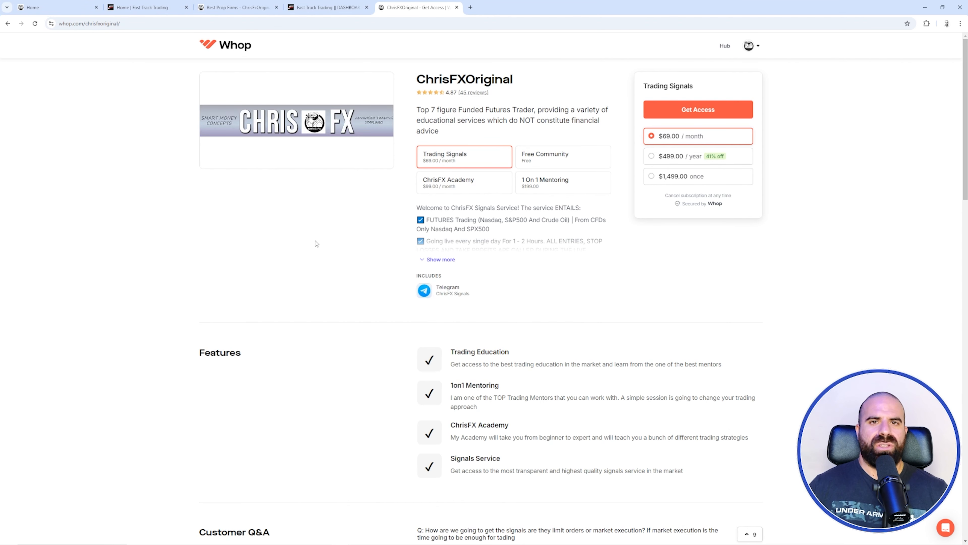
Start the $69 monthly Trading Signals checkout, then back out and leave to the store page.
scroll(down, 3)
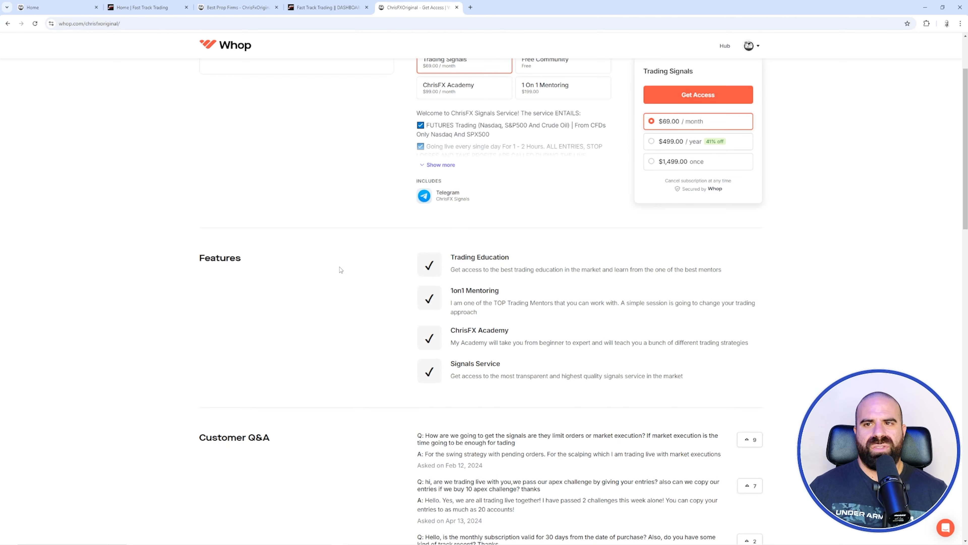
click(699, 94)
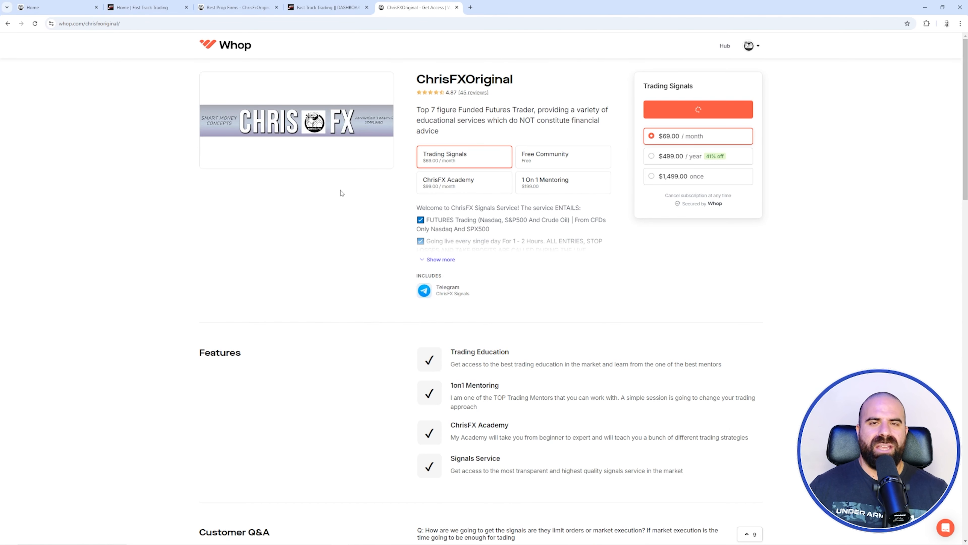
click(698, 109)
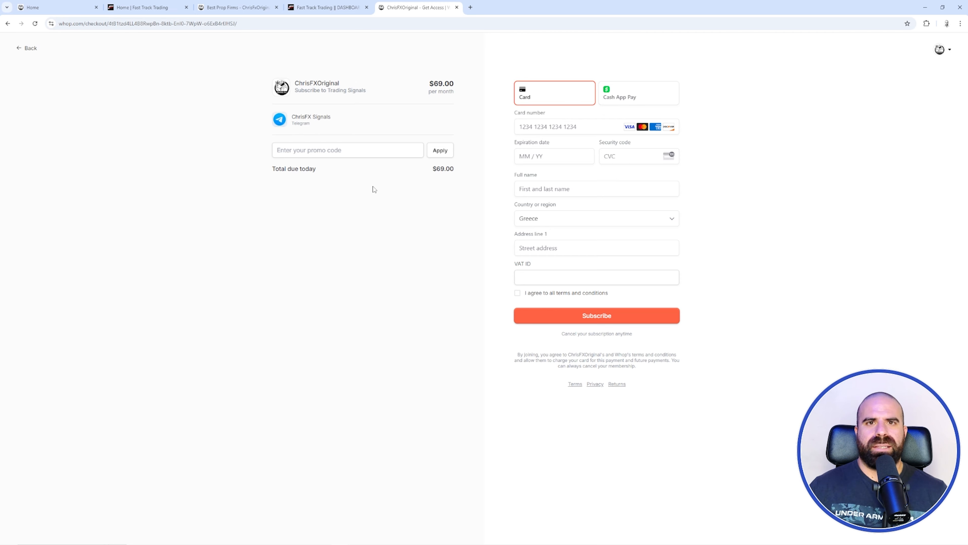
mouse_move(419, 192)
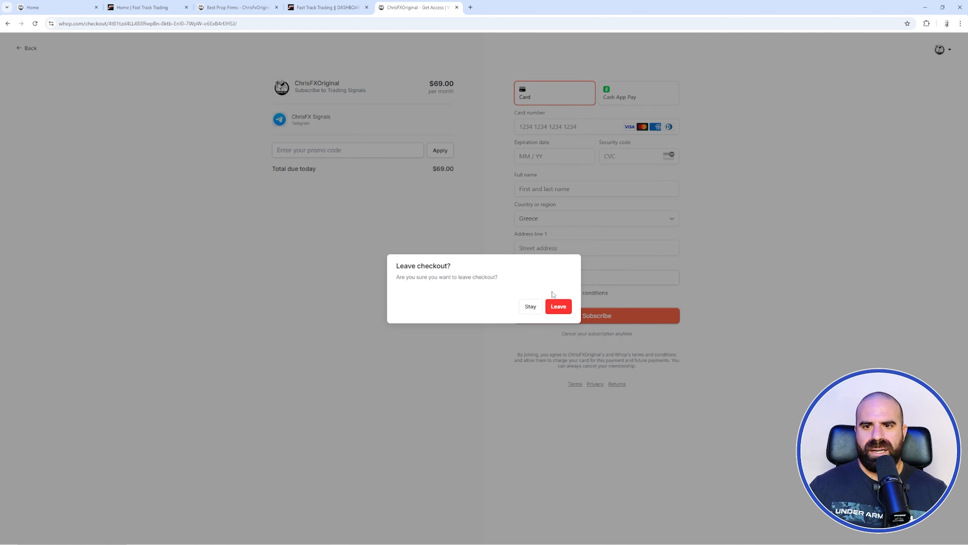
click(530, 307)
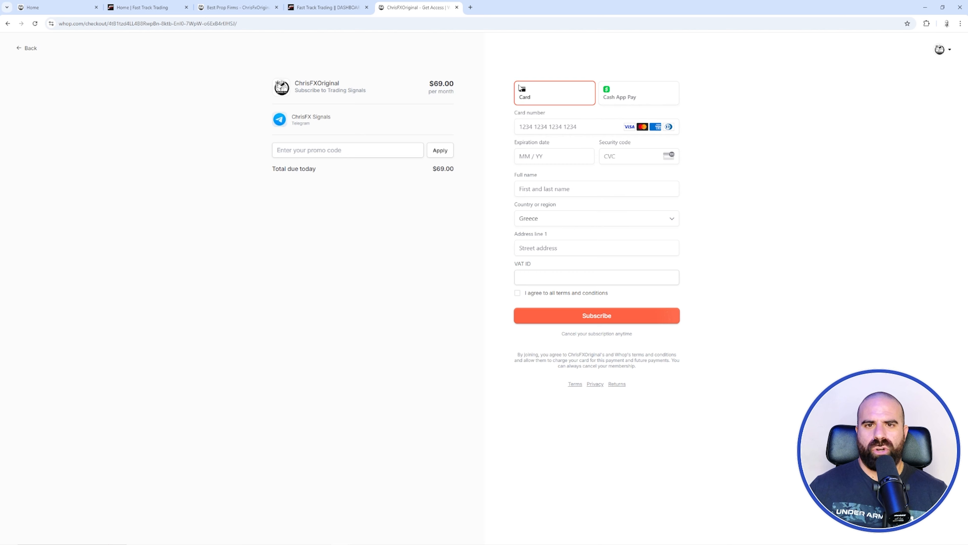
click(28, 48)
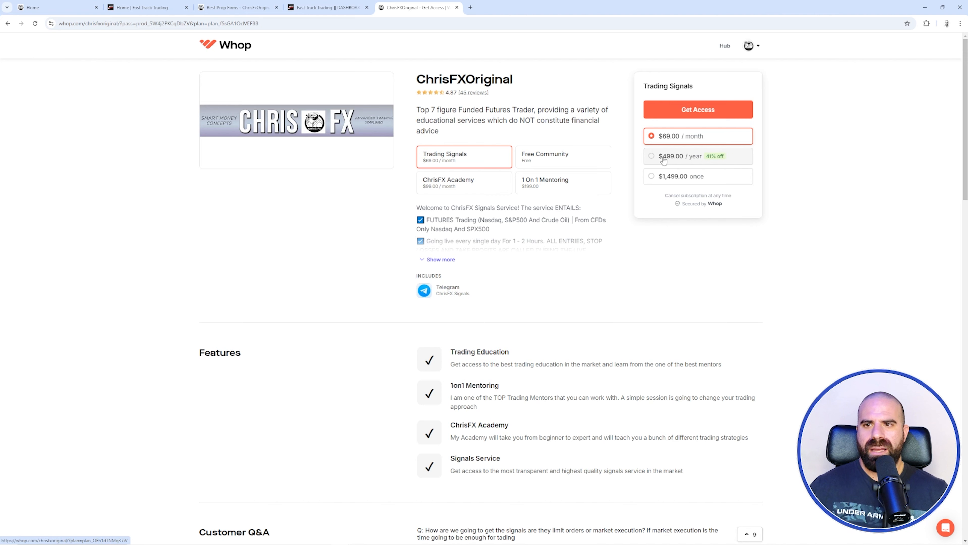
Select the $499 yearly plan and switch to the Fast Track Trading dashboard tab.
click(665, 157)
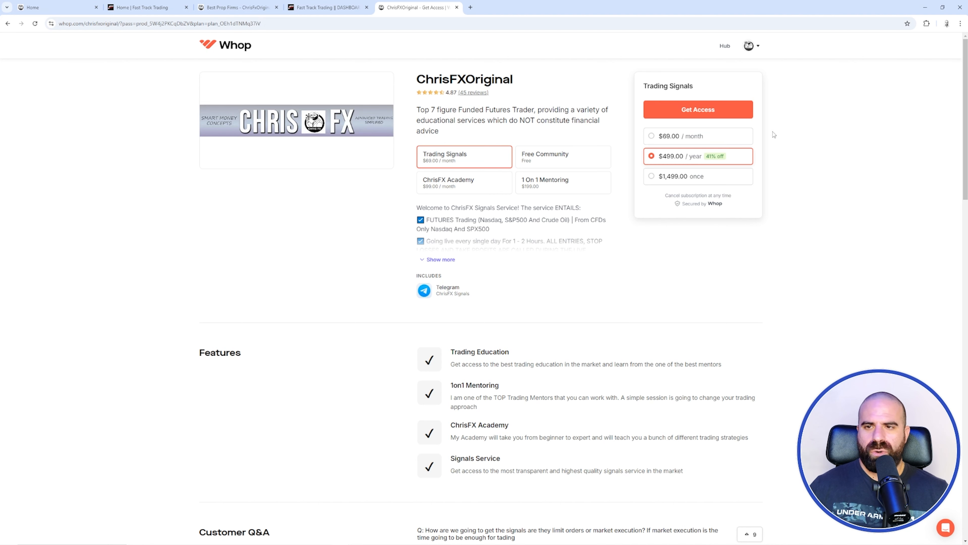
click(325, 7)
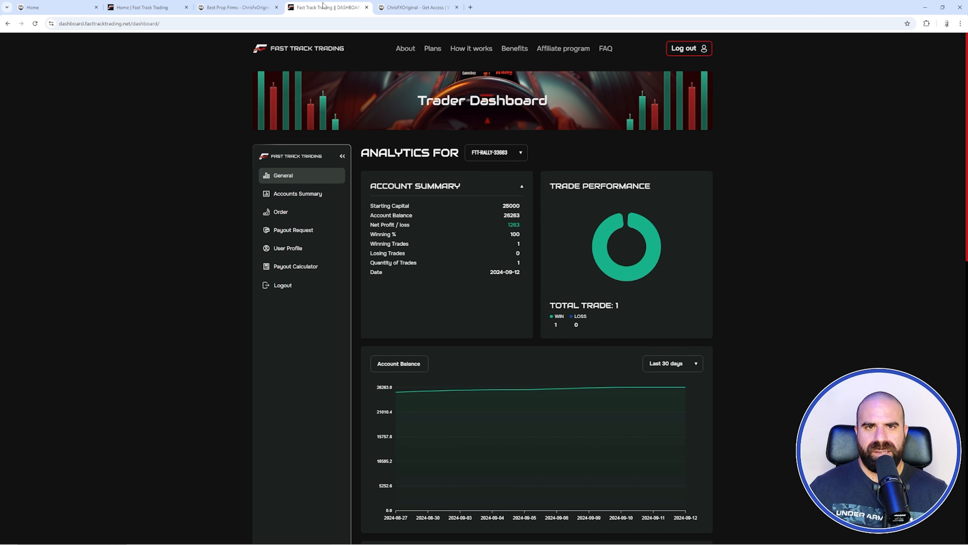
mouse_move(609, 107)
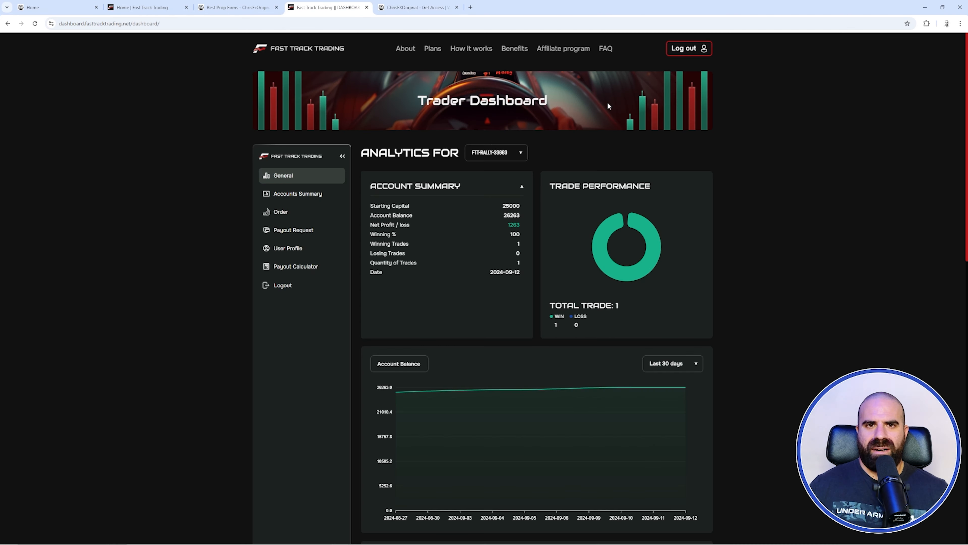
View the Best Prop Firms discount codes page, then return to the Whop signals store tab.
click(235, 7)
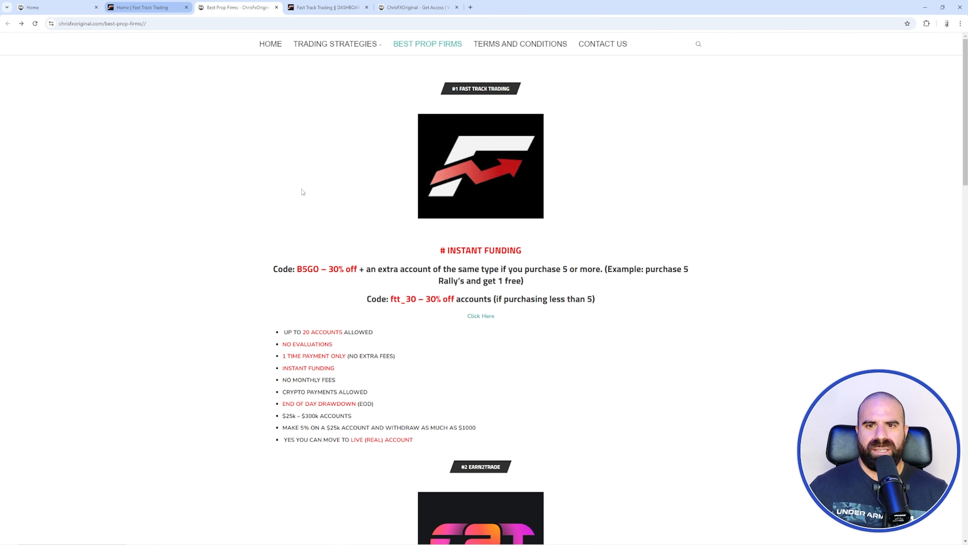
mouse_move(352, 261)
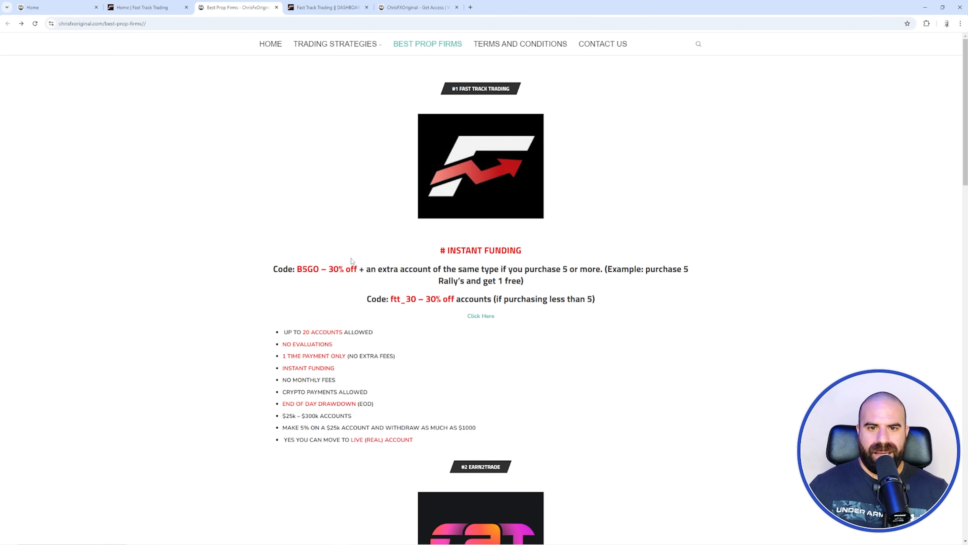
click(415, 8)
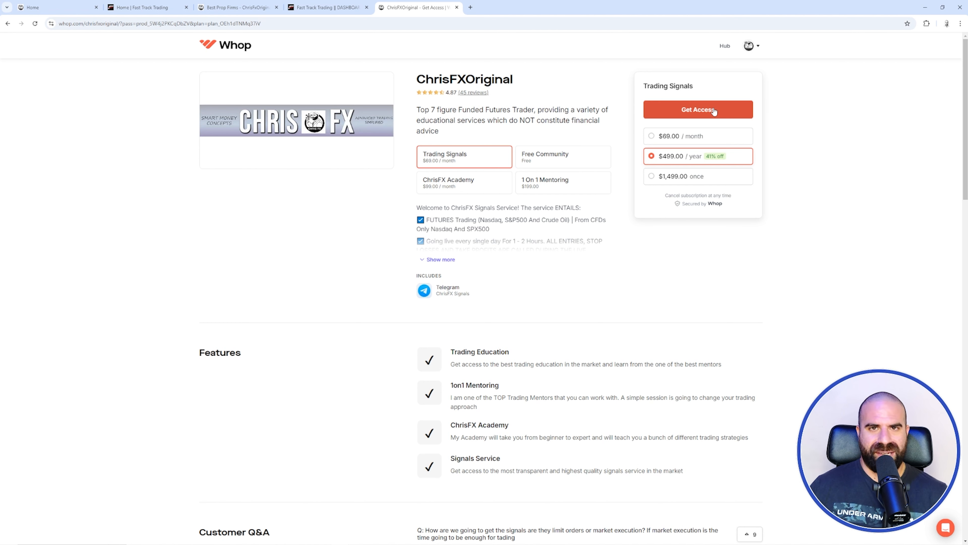
Preview the $499 yearly checkout and back out to the store page.
click(699, 110)
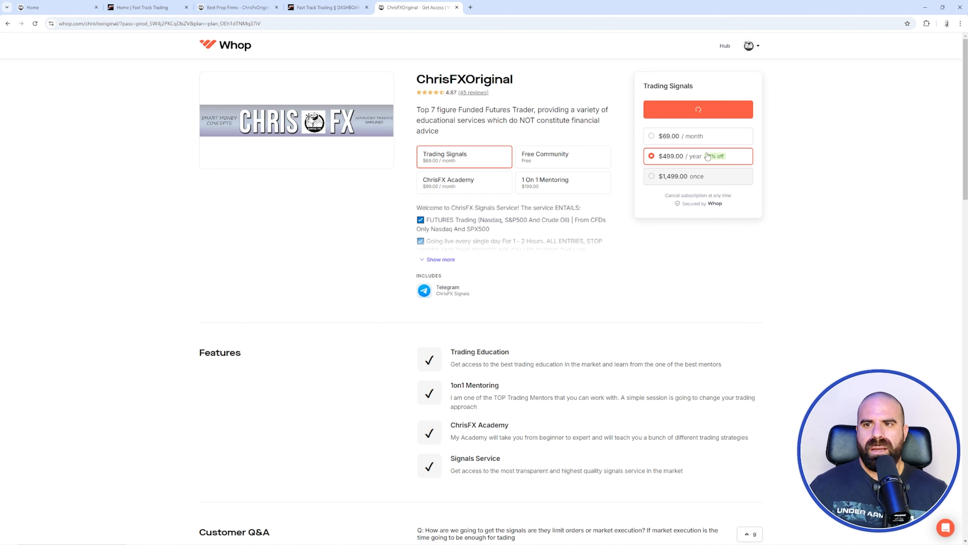
click(699, 109)
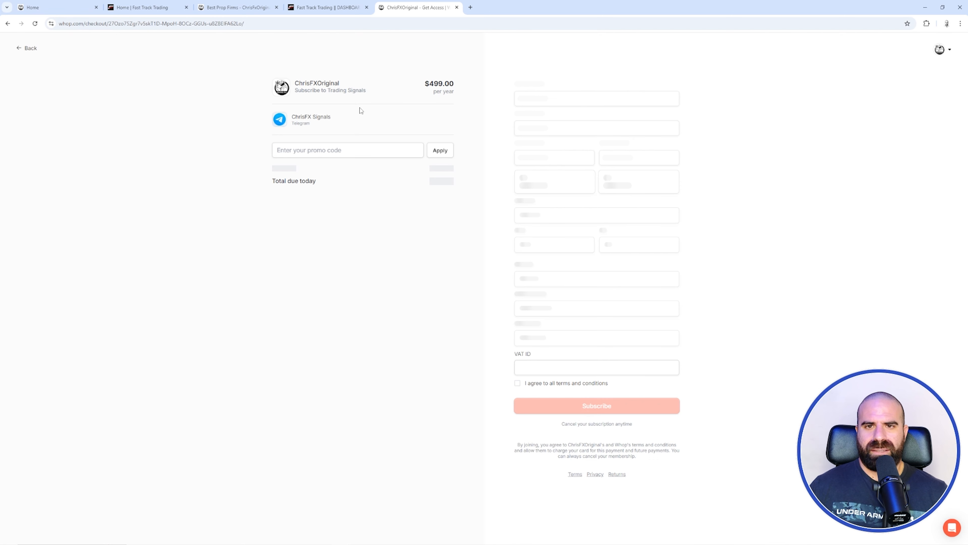
click(29, 48)
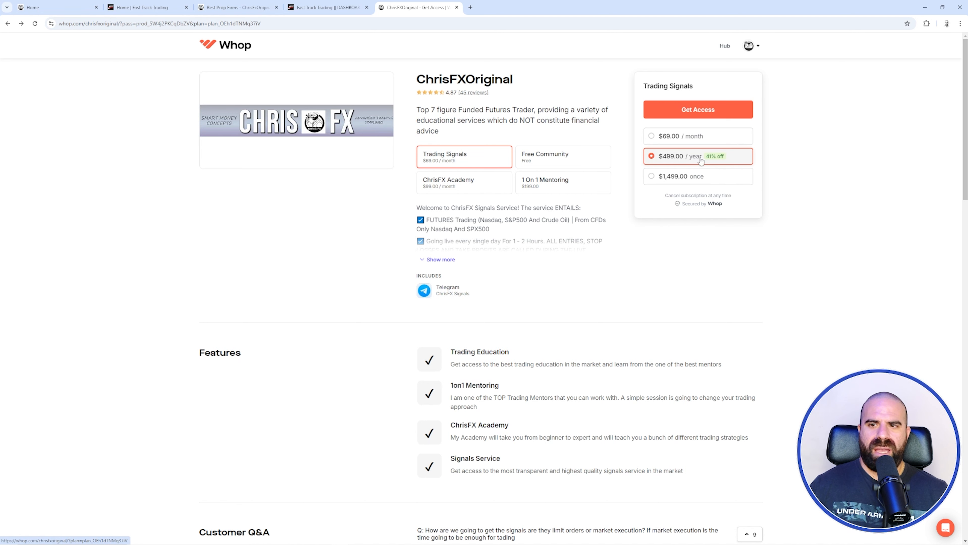
mouse_move(681, 164)
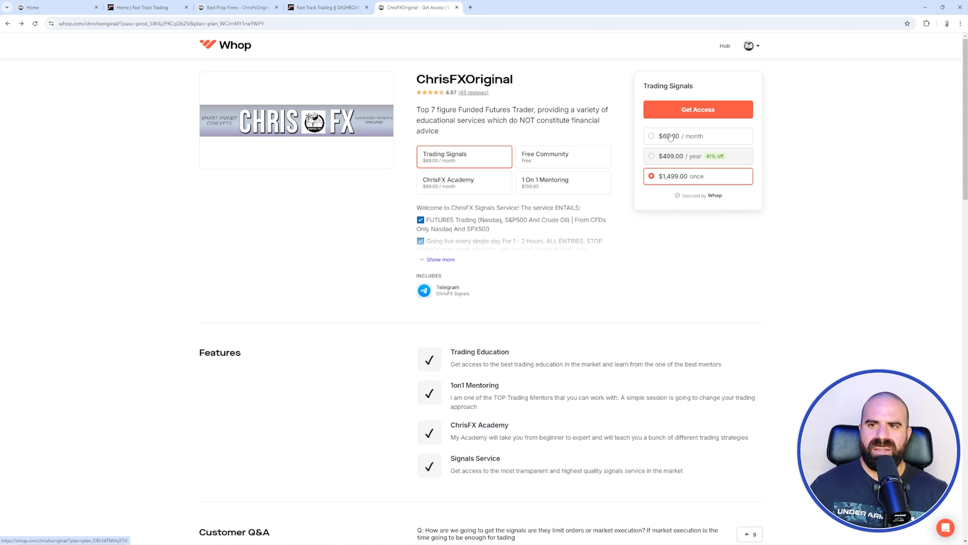
Compare the $69 monthly and $1,499 one-time plans, ending on $1,499, then bring up the Best Prop Firms page.
click(652, 136)
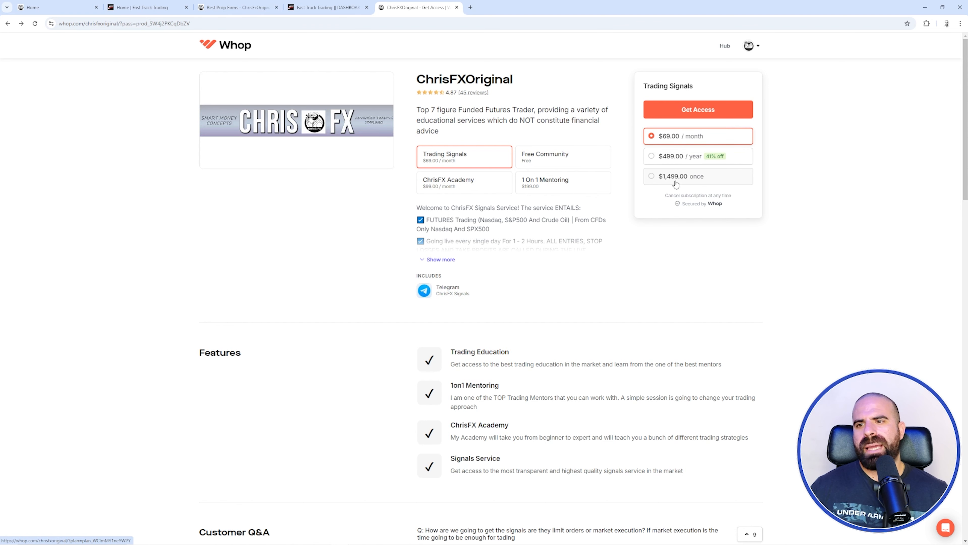
click(678, 176)
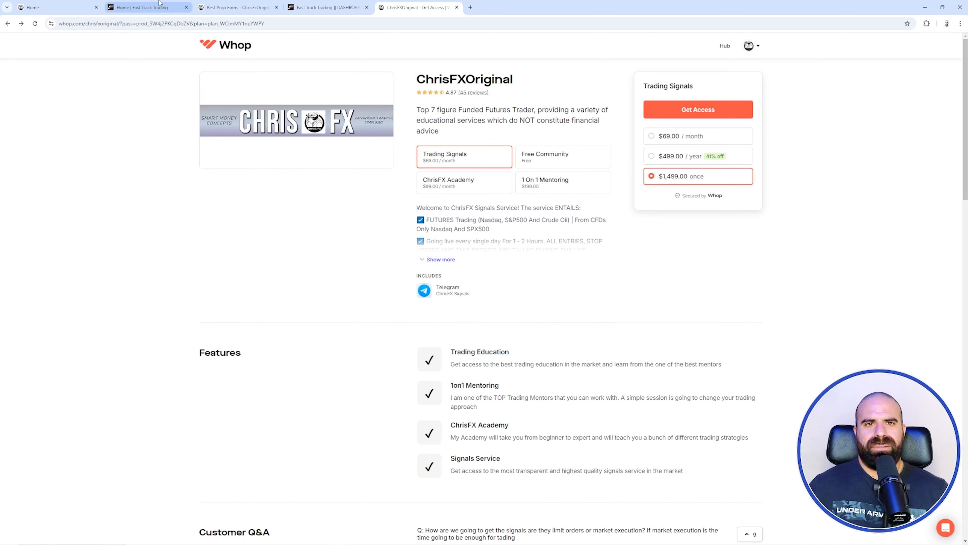
click(238, 8)
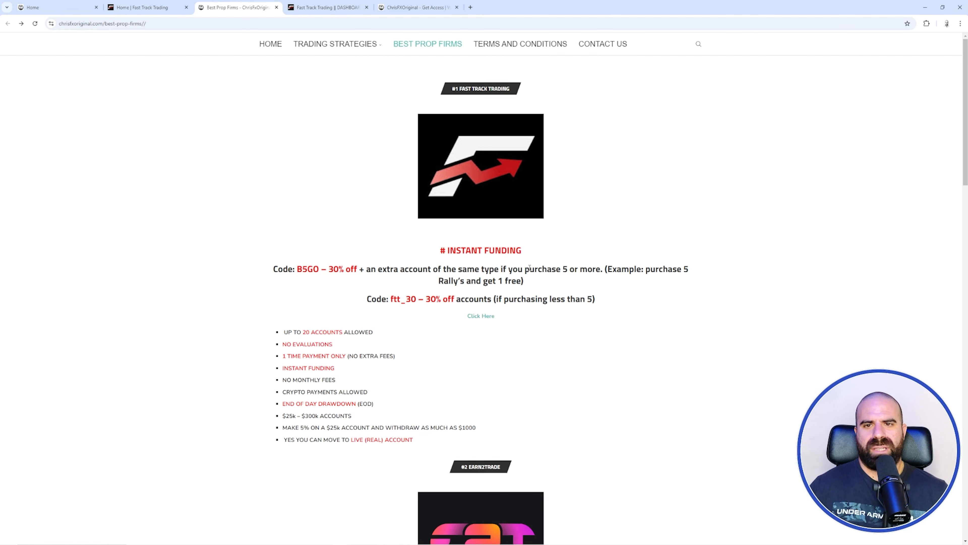
scroll(down, 3)
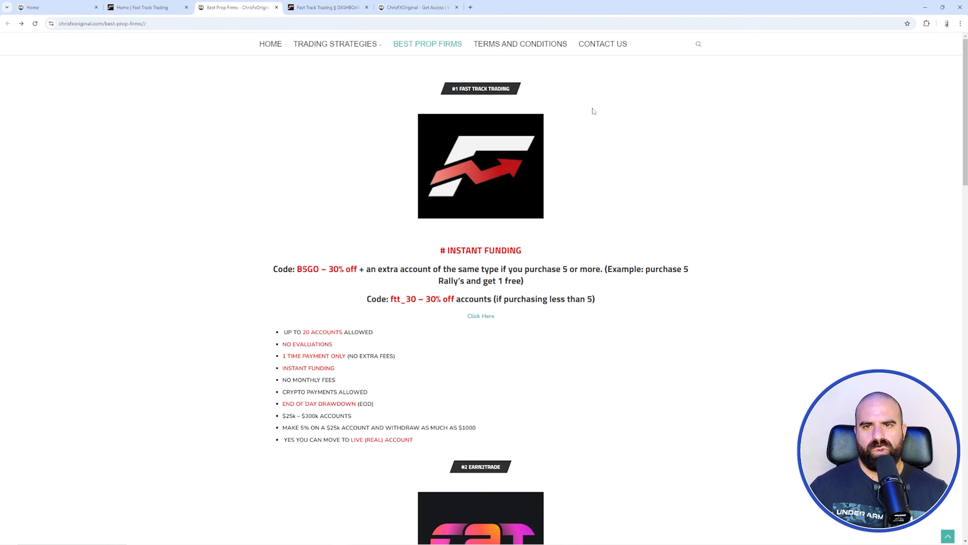
mouse_move(446, 91)
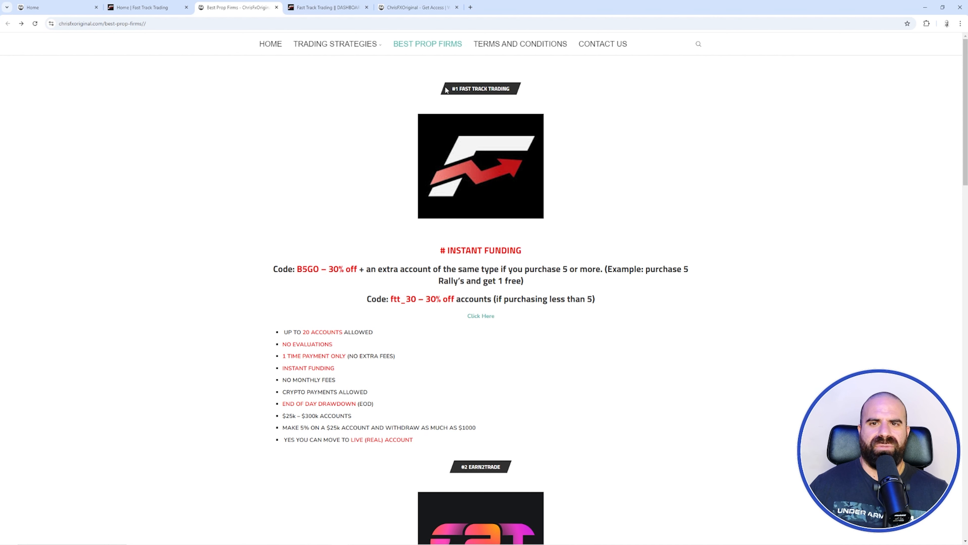
mouse_move(675, 122)
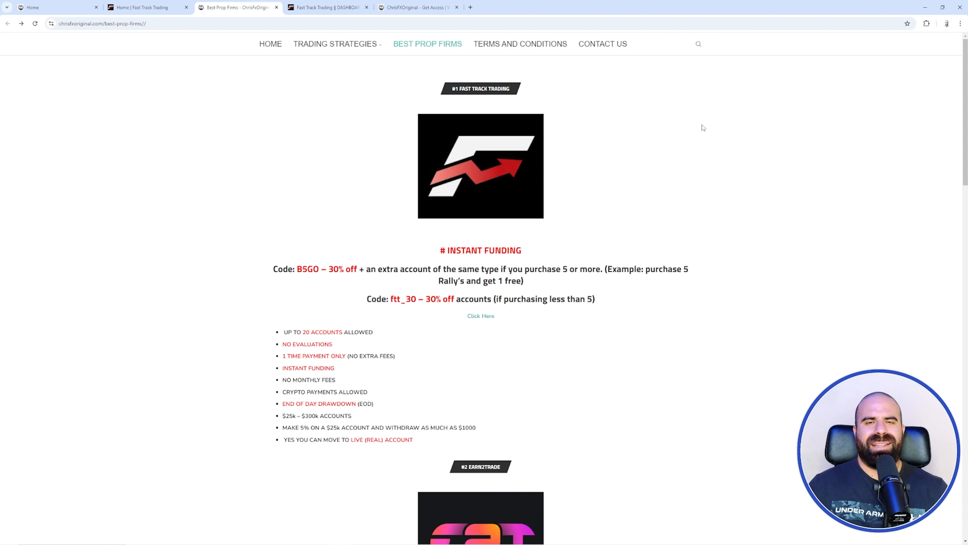
mouse_move(707, 122)
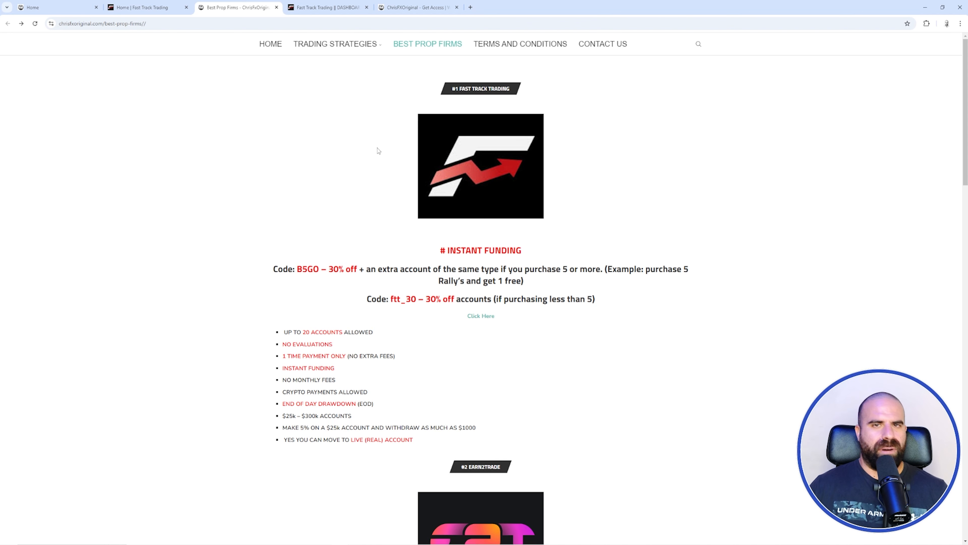
mouse_move(689, 172)
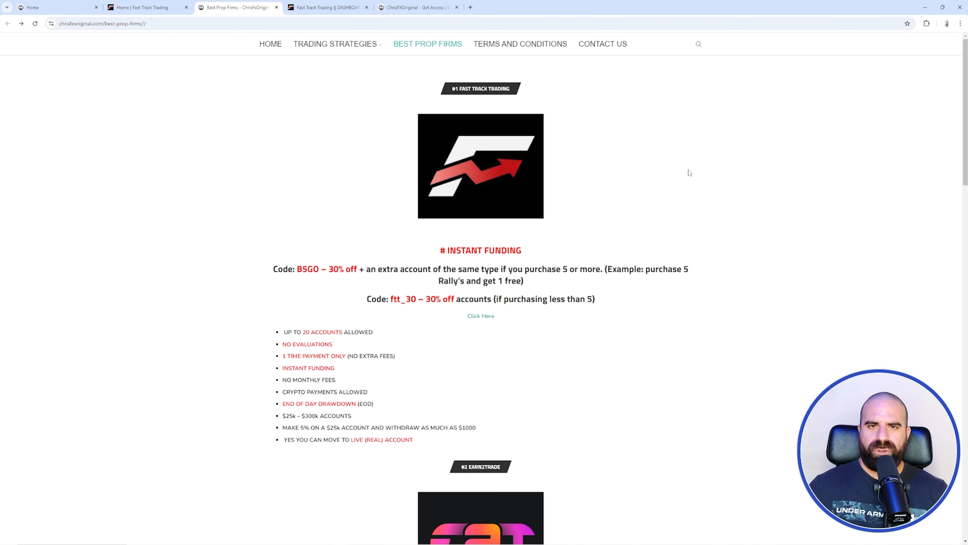